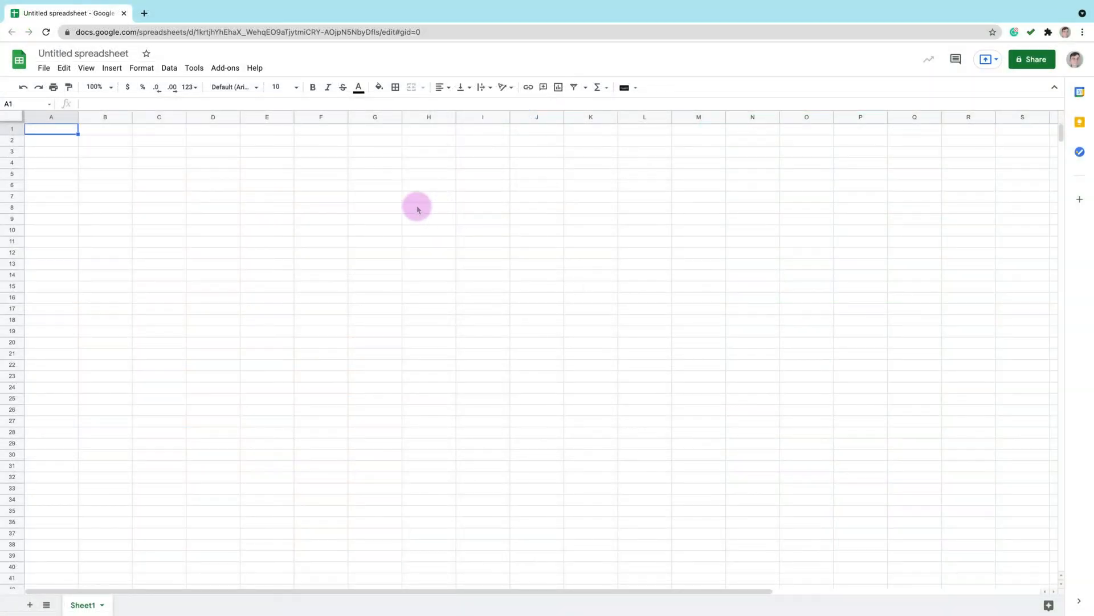
# Resize all columns and rows to equal small sizes so the cells form a square grid.
pyautogui.click(12, 116)
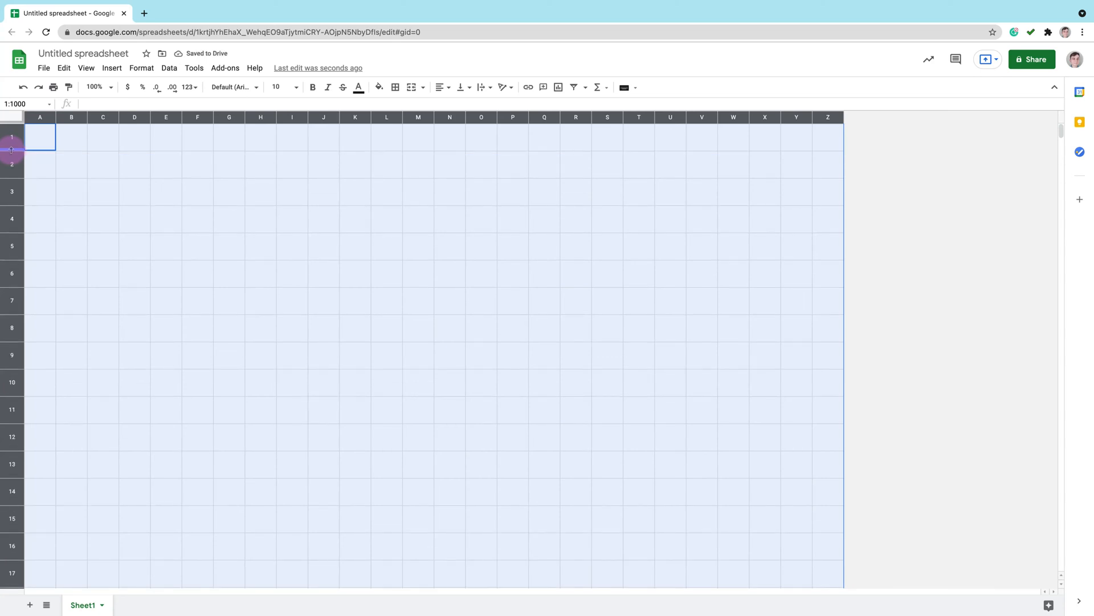
pyautogui.click(71, 136)
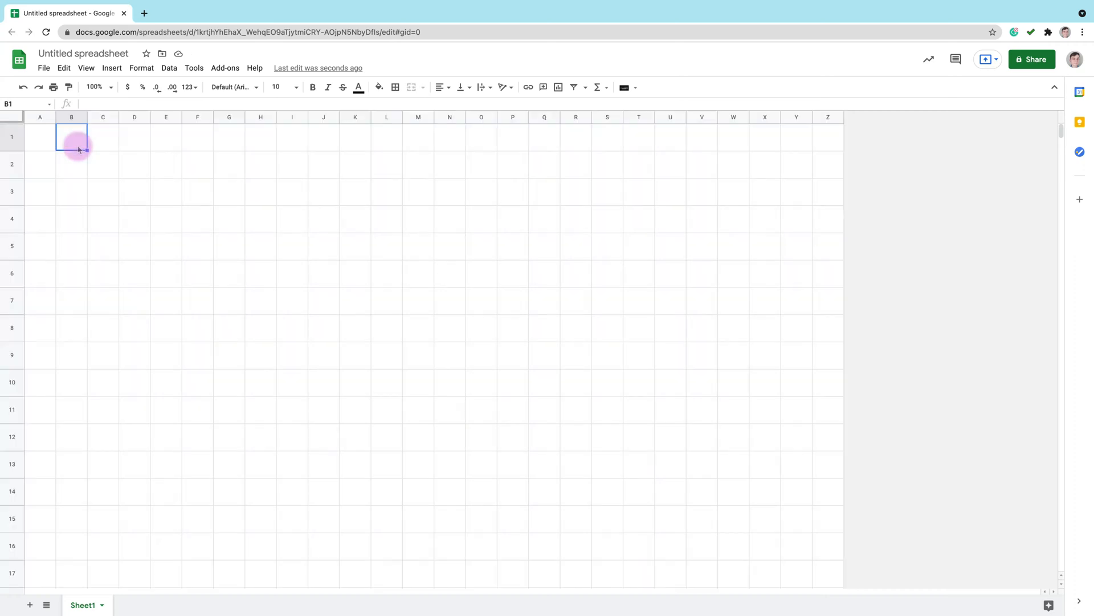
pyautogui.moveTo(87, 172)
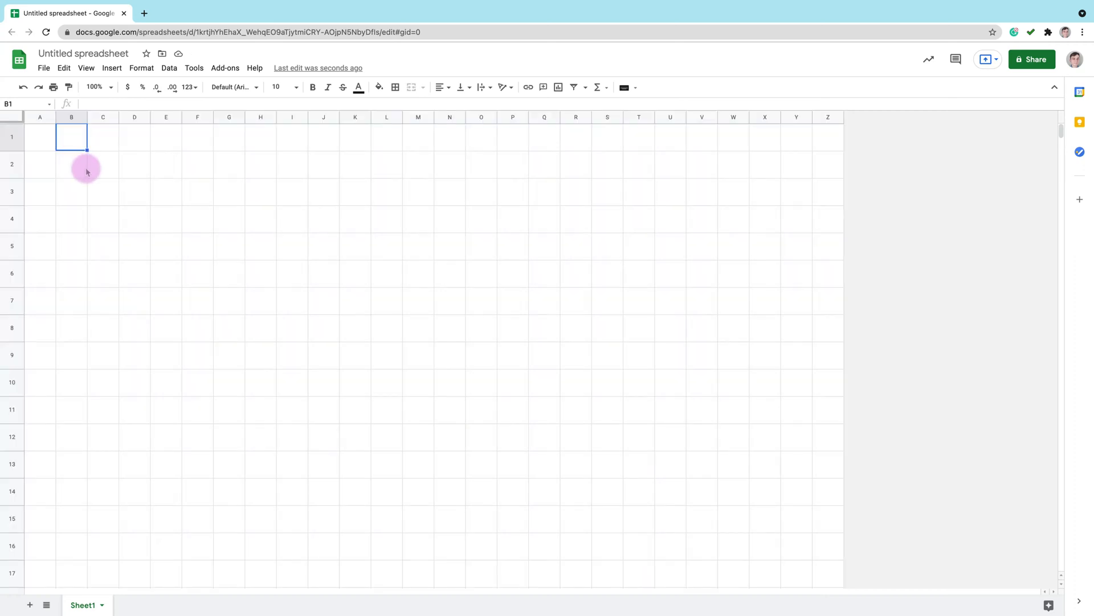
# Fill cells E2:G2, H3, I4 and J5 black to start the top of the head outline.
pyautogui.click(71, 163)
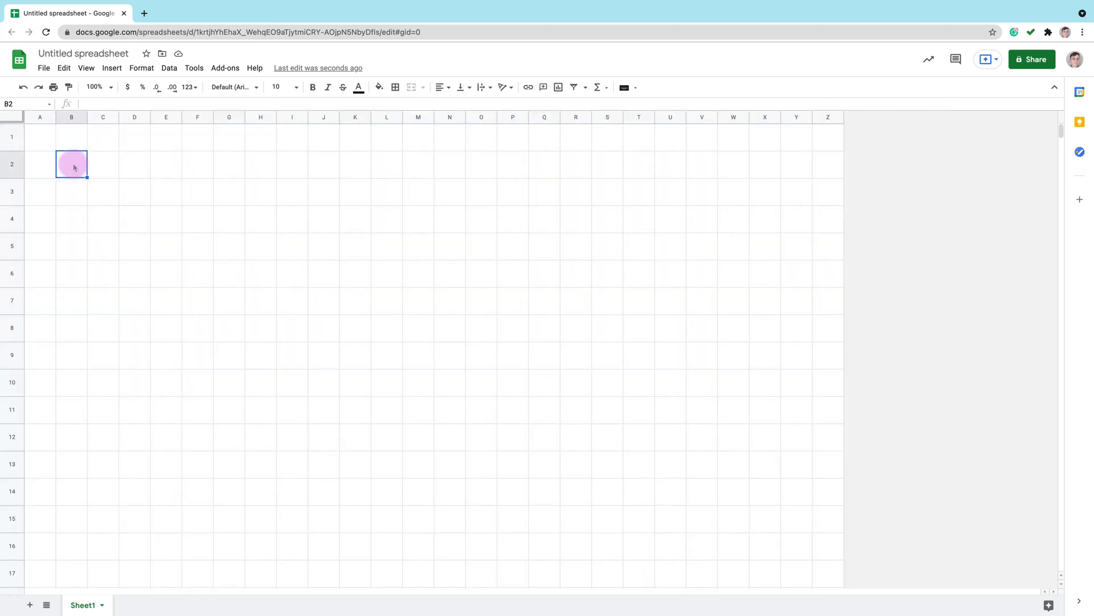
pyautogui.click(379, 87)
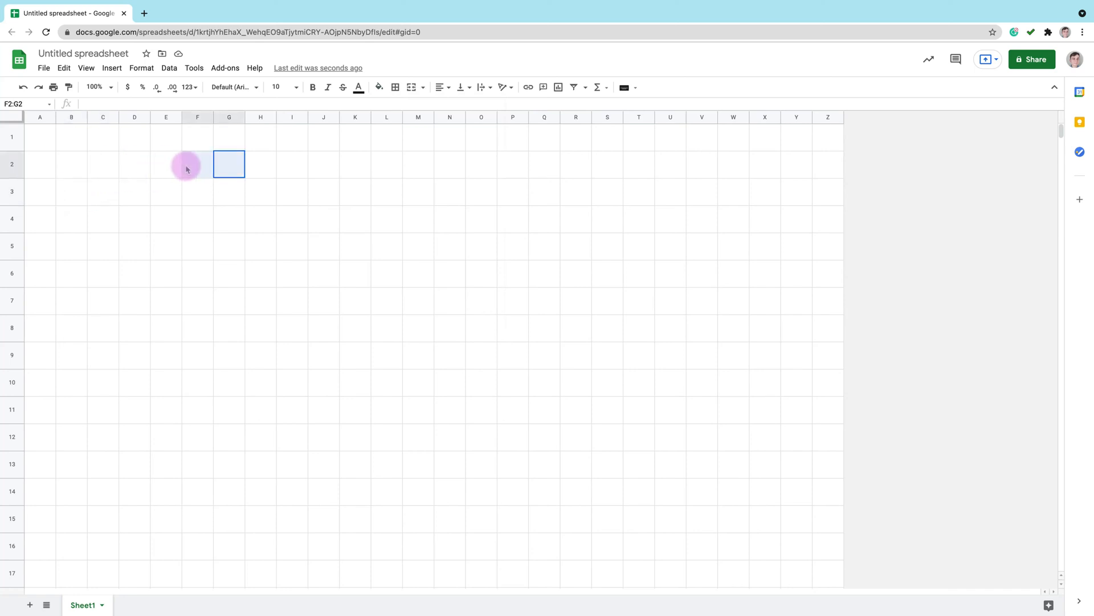
pyautogui.click(379, 87)
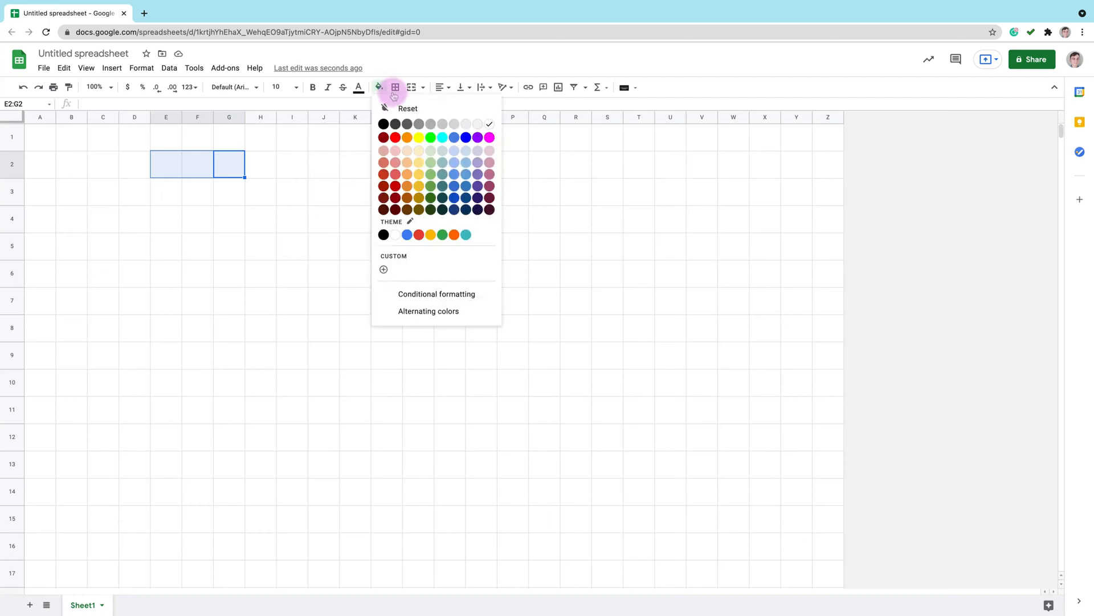
pyautogui.click(383, 123)
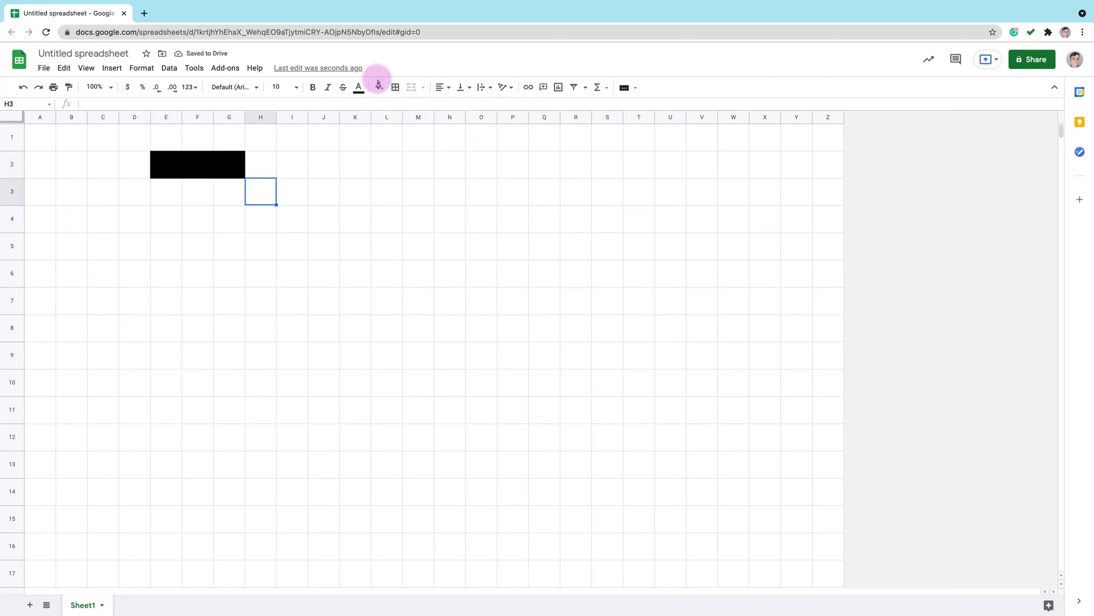
pyautogui.click(378, 87)
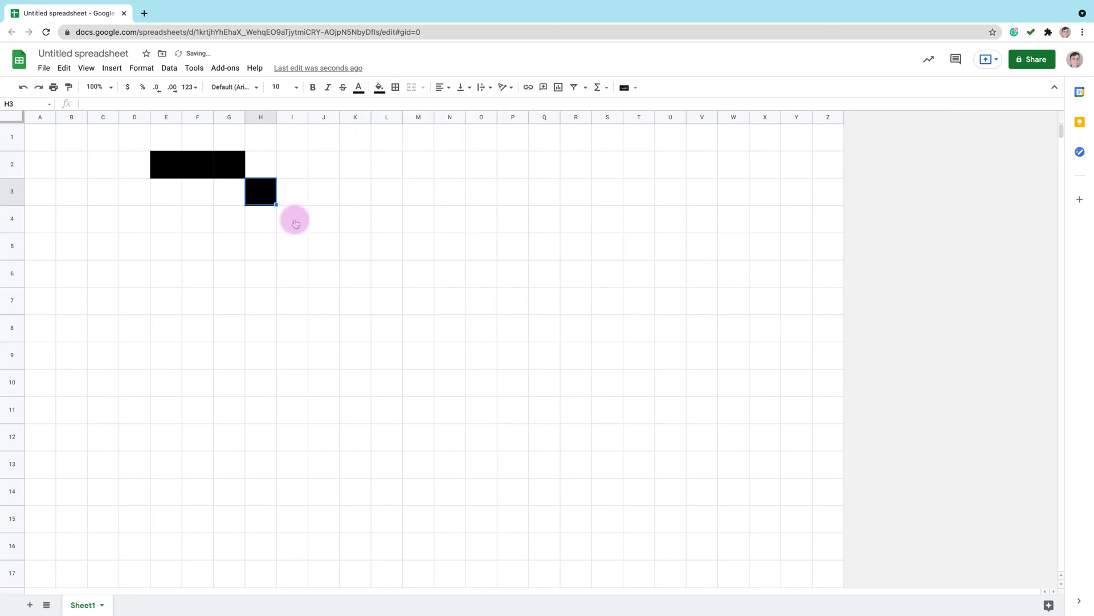
pyautogui.click(291, 219)
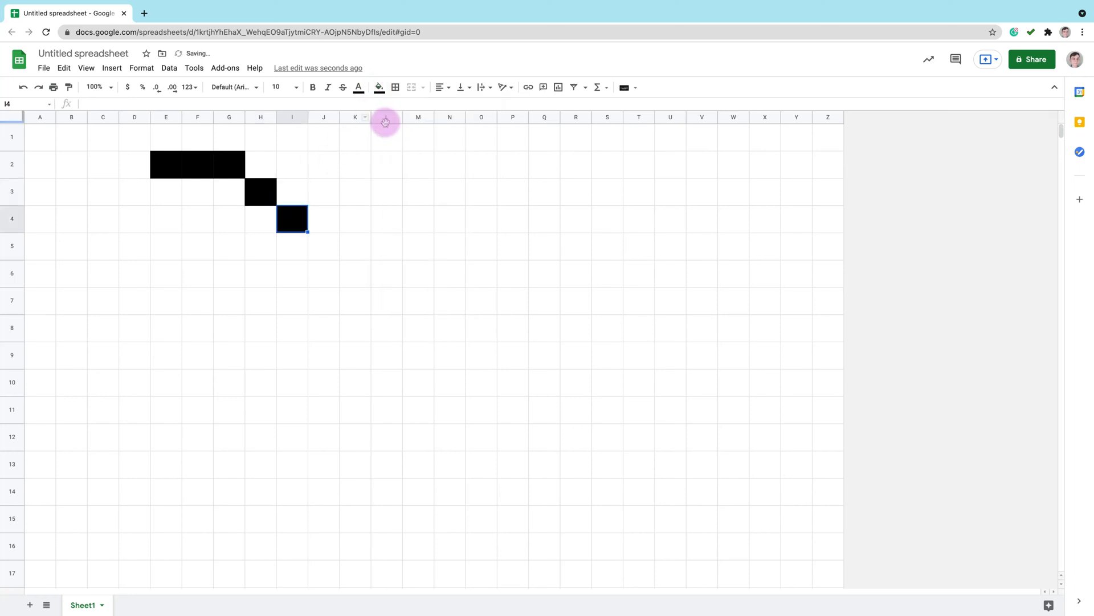
pyautogui.moveTo(322, 245); pyautogui.dragTo(327, 300)
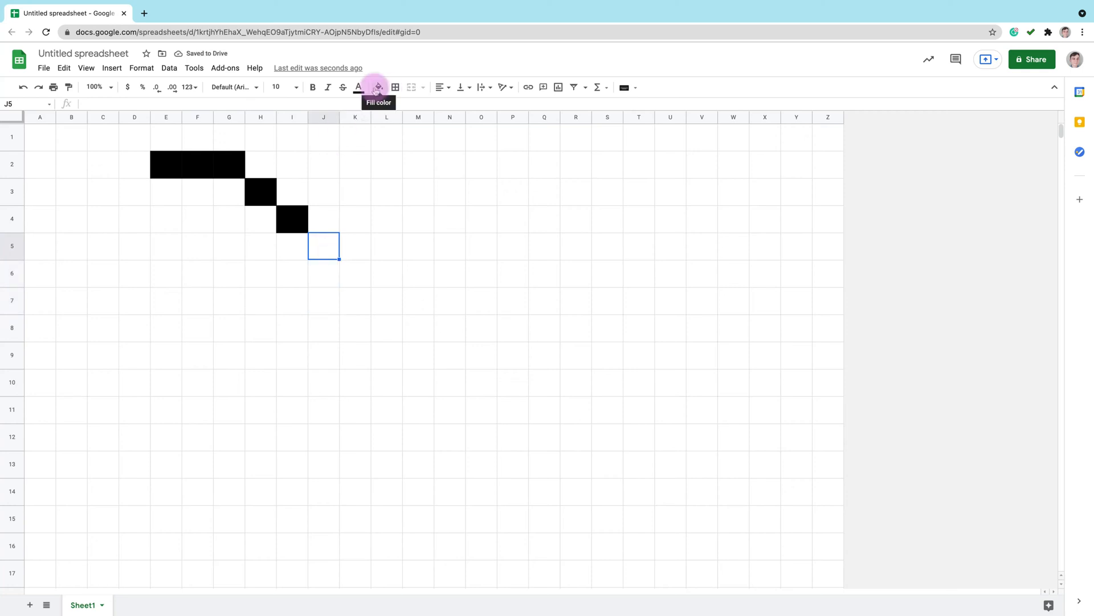
pyautogui.click(375, 86)
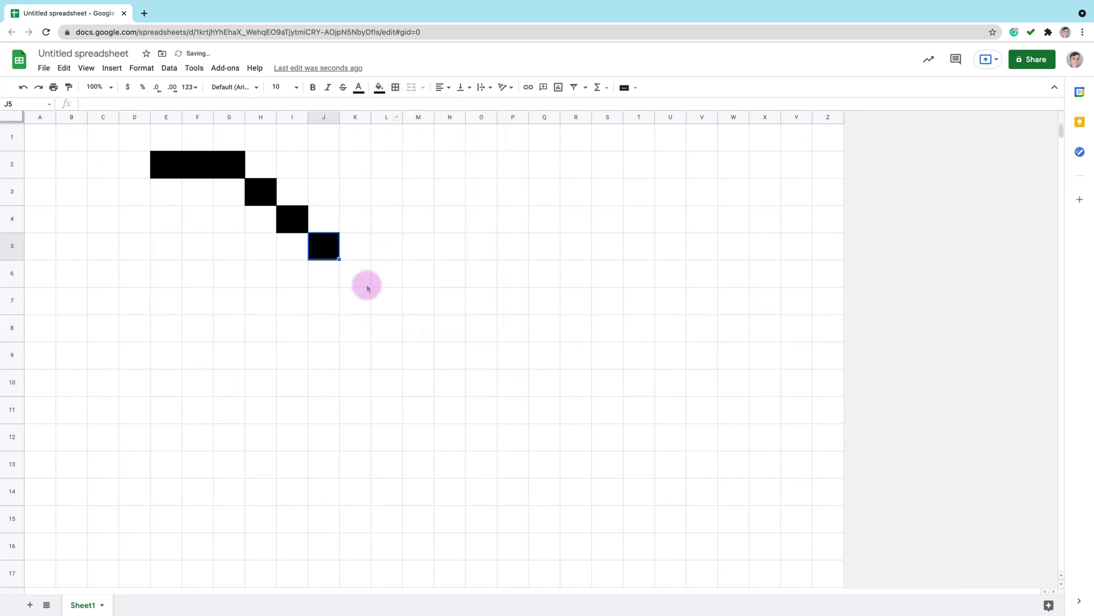
# Fill K6:K7, H8:J8, G6:G7, H5:I5 and D3 black to outline the visor and head curve.
pyautogui.click(379, 87)
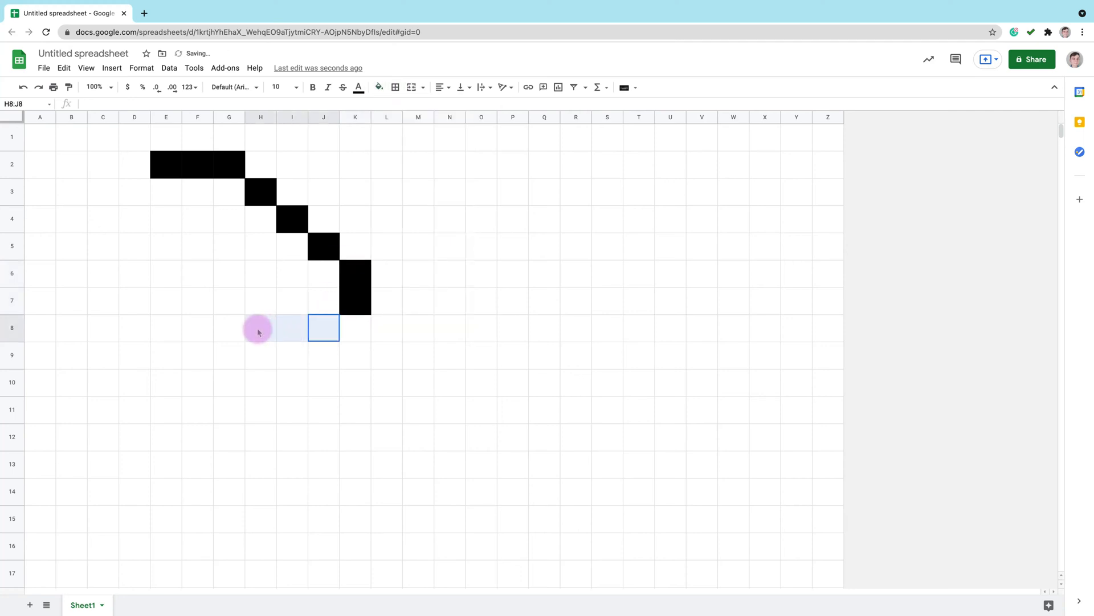
pyautogui.click(378, 87)
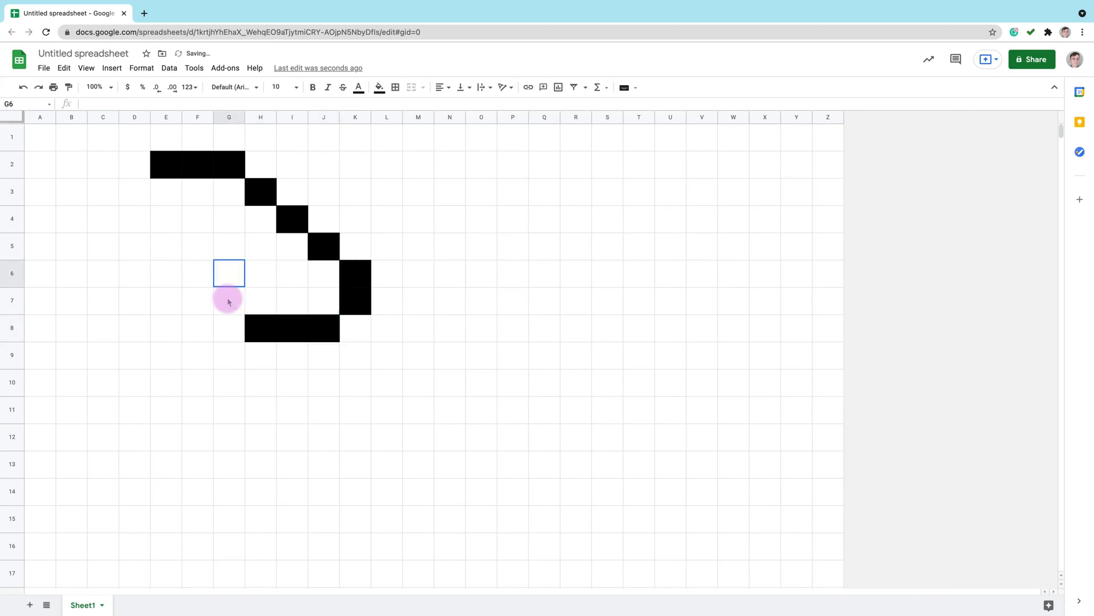
pyautogui.click(378, 87)
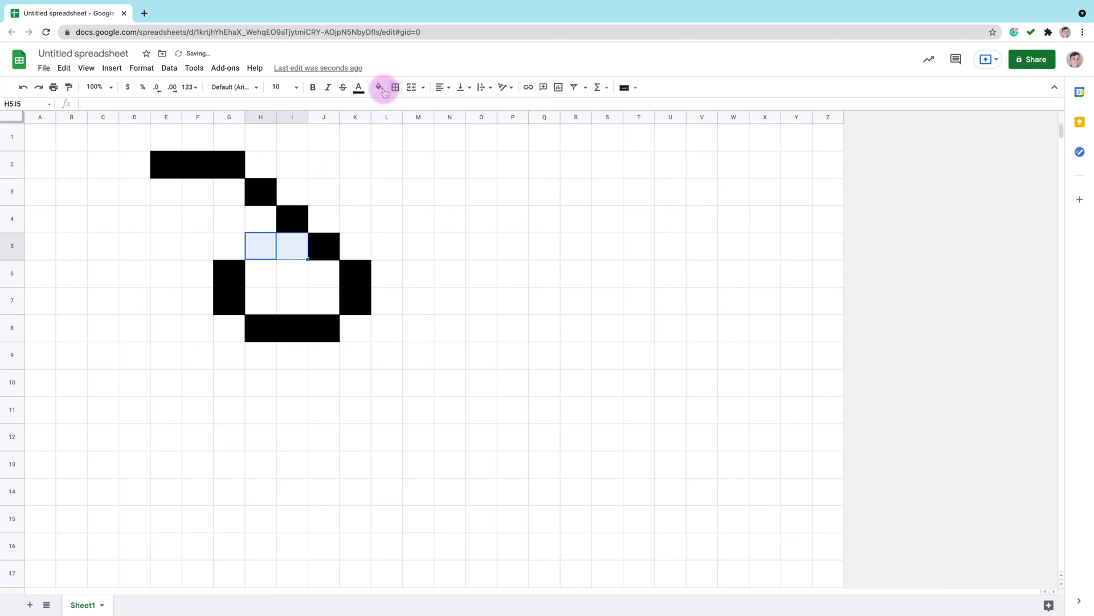
pyautogui.click(377, 88)
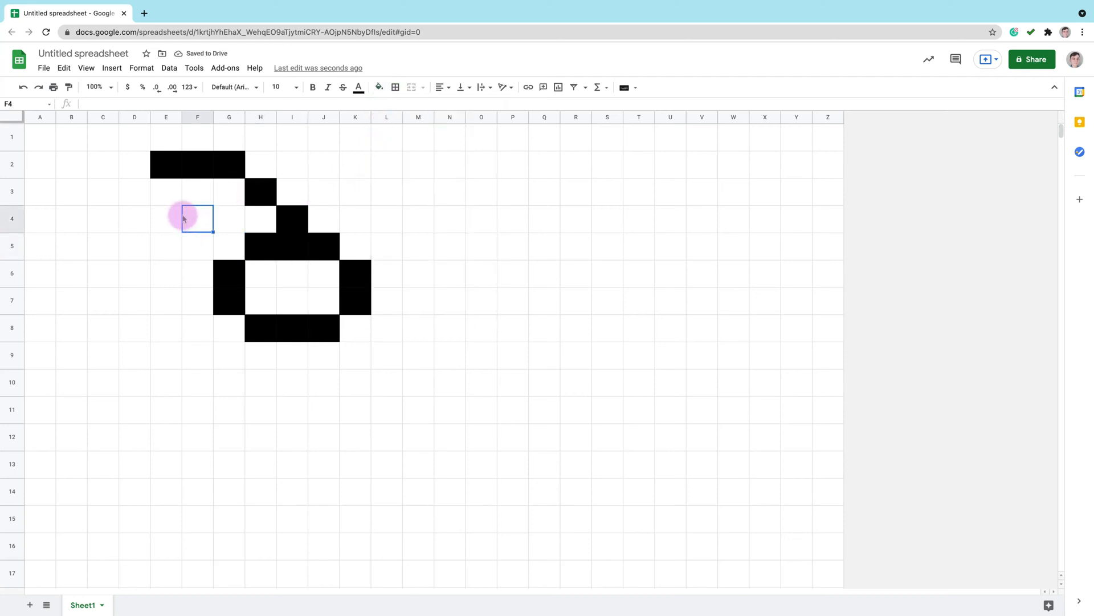
pyautogui.click(379, 88)
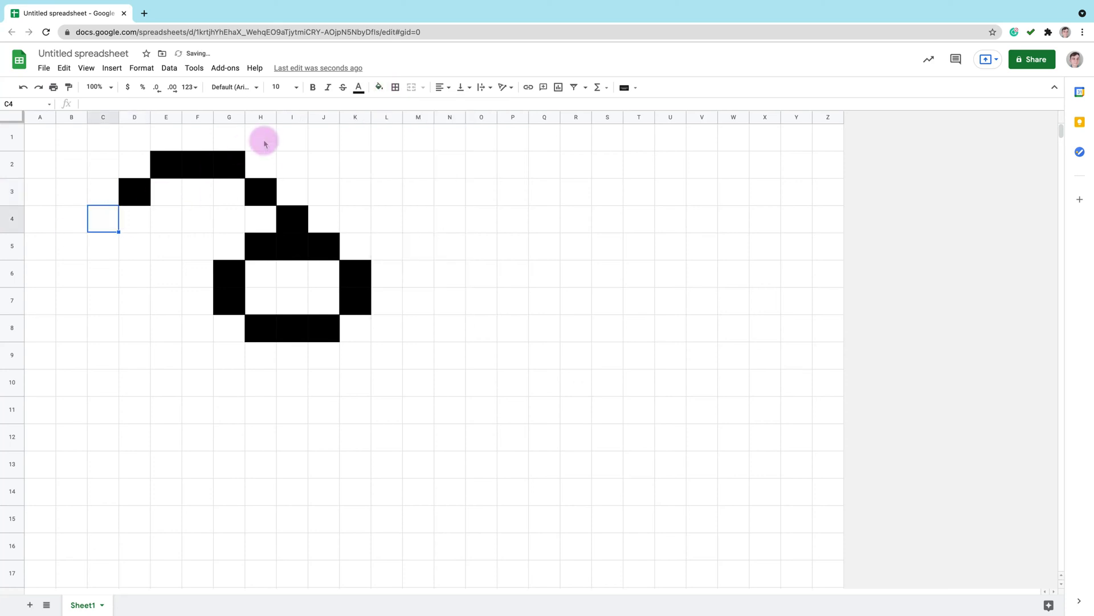
# Fill cell C4 and the strip J9:J15 black to draw the head corner and front body edge.
pyautogui.click(378, 87)
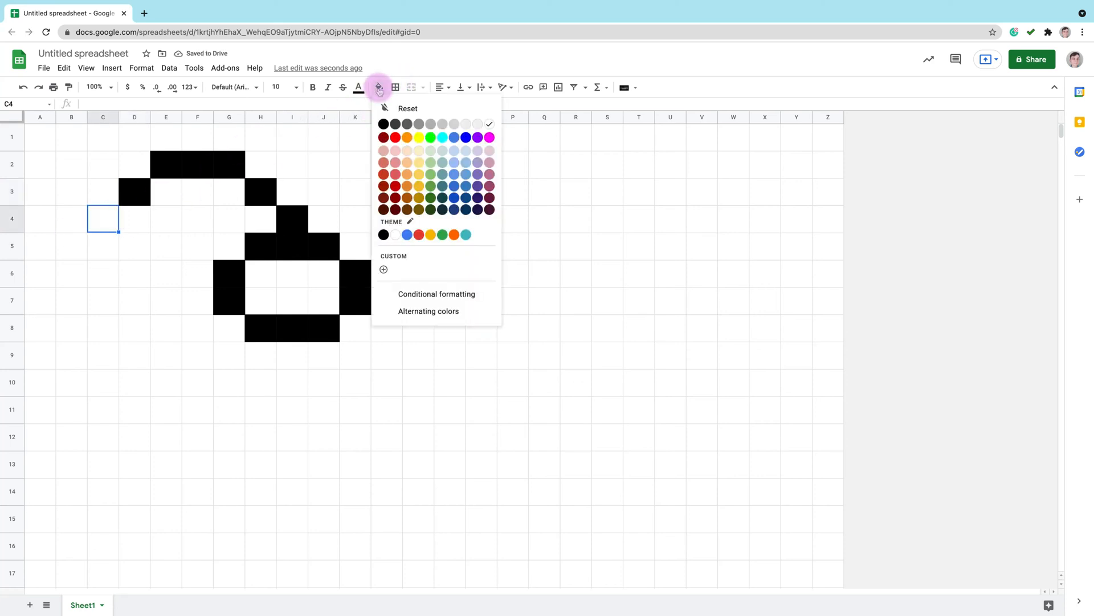
pyautogui.click(383, 125)
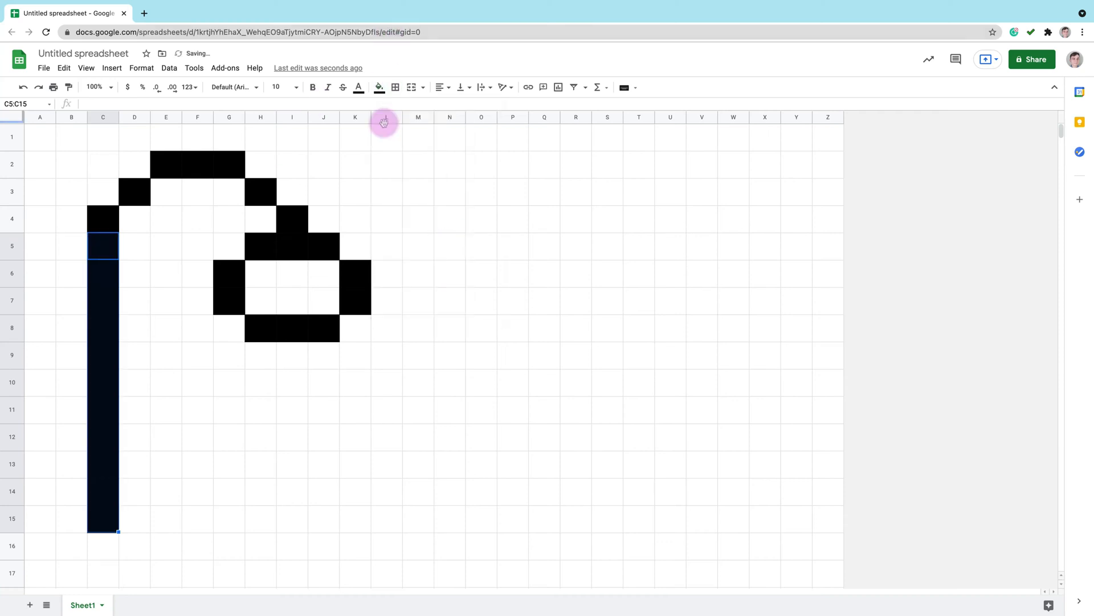
pyautogui.moveTo(324, 361)
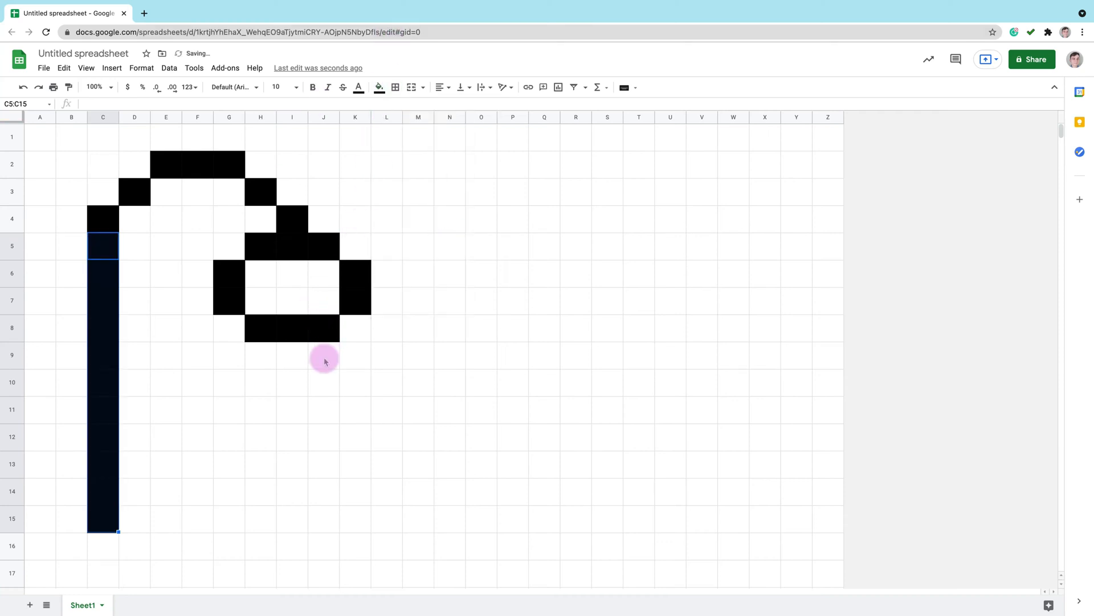
pyautogui.moveTo(323, 354); pyautogui.dragTo(322, 518)
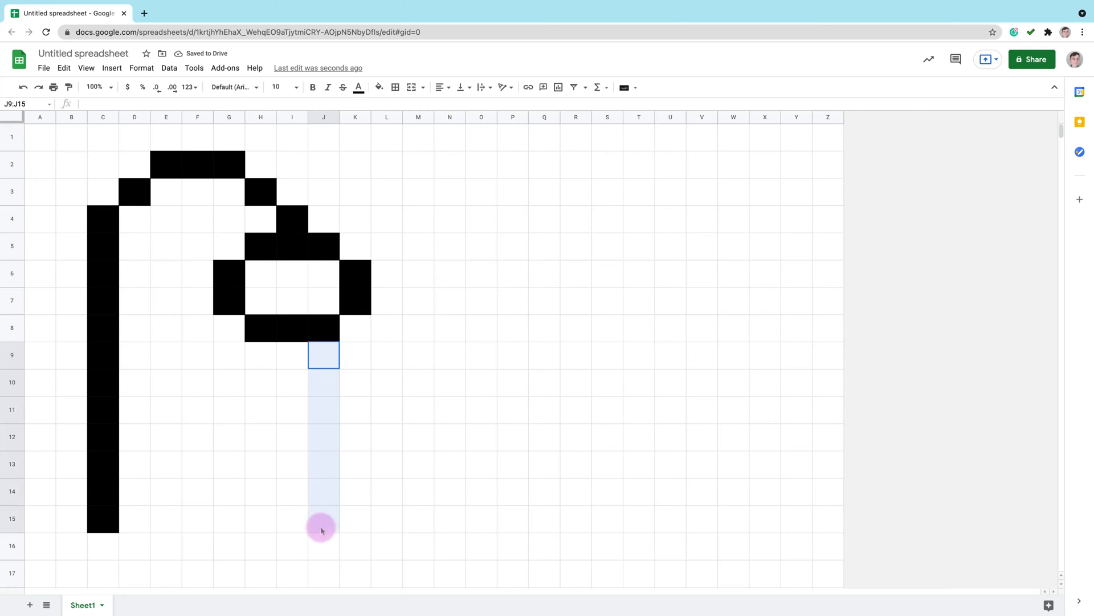
pyautogui.click(378, 87)
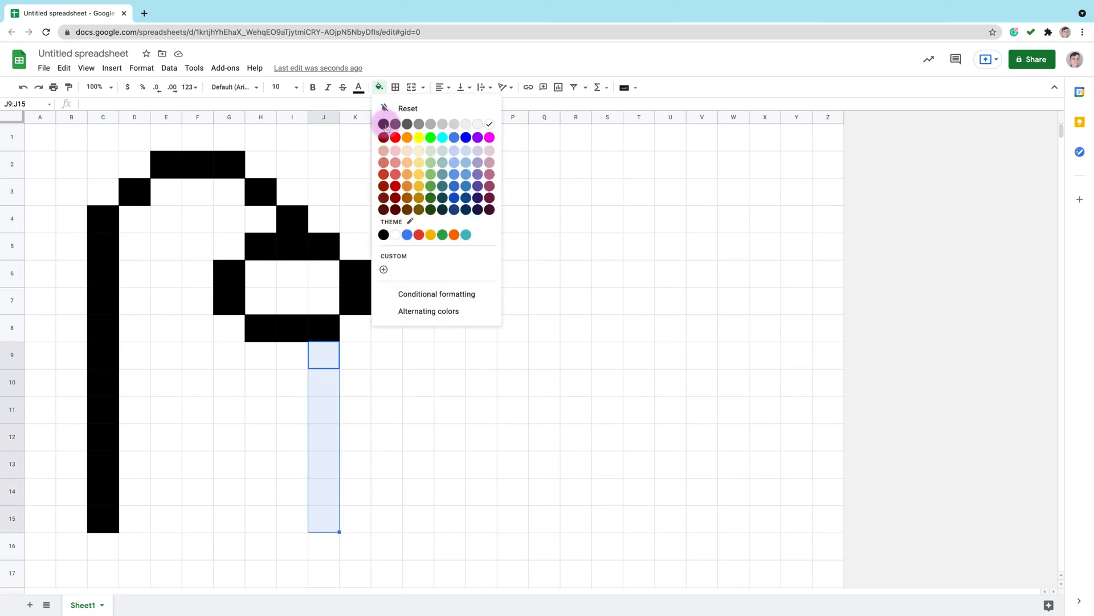
pyautogui.click(383, 123)
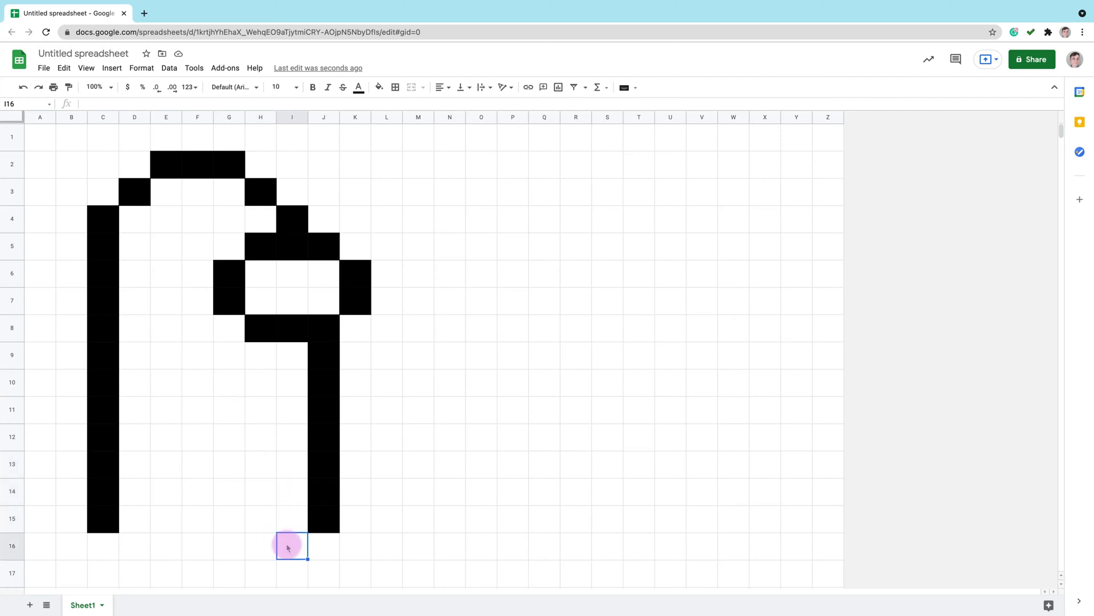
# Fill the bottom leg cells in rows 14–16, including G15 and the gap between the legs, black.
pyautogui.moveTo(292, 545); pyautogui.dragTo(260, 545)
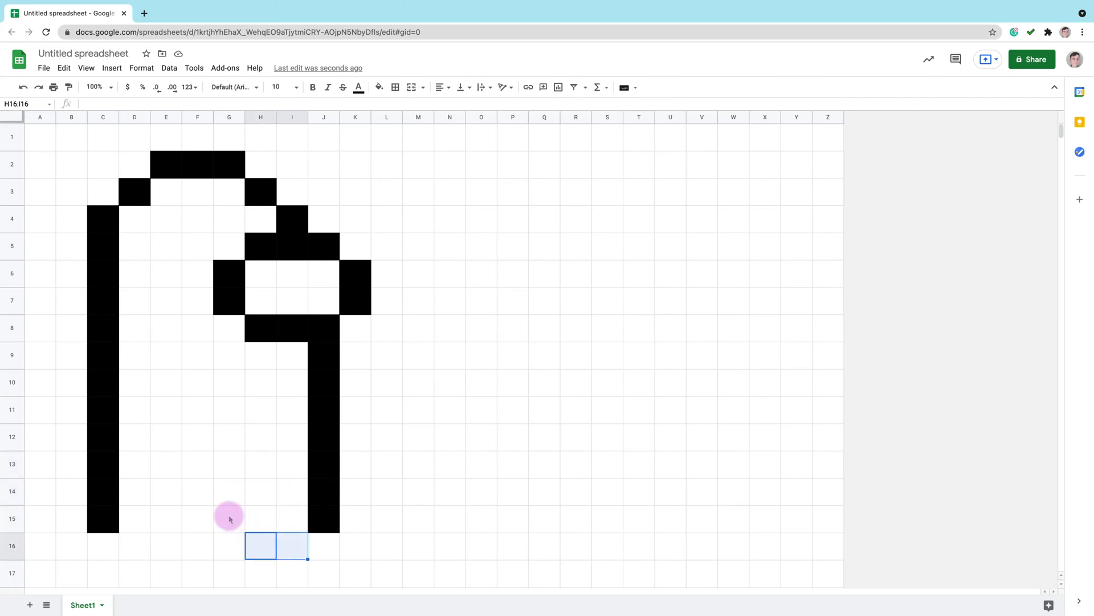
pyautogui.click(229, 517)
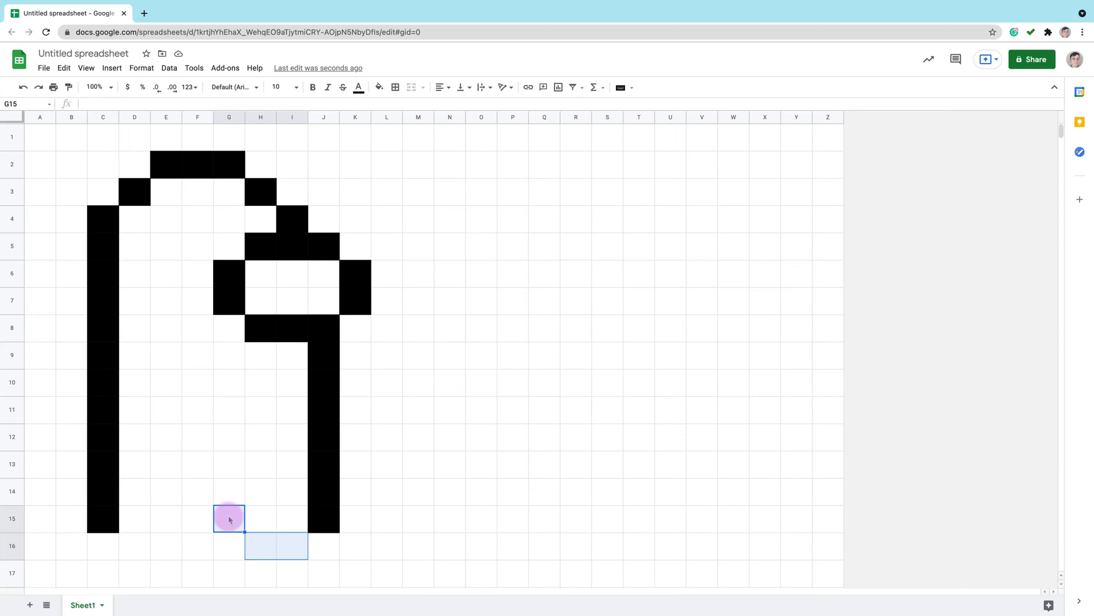
pyautogui.moveTo(199, 513)
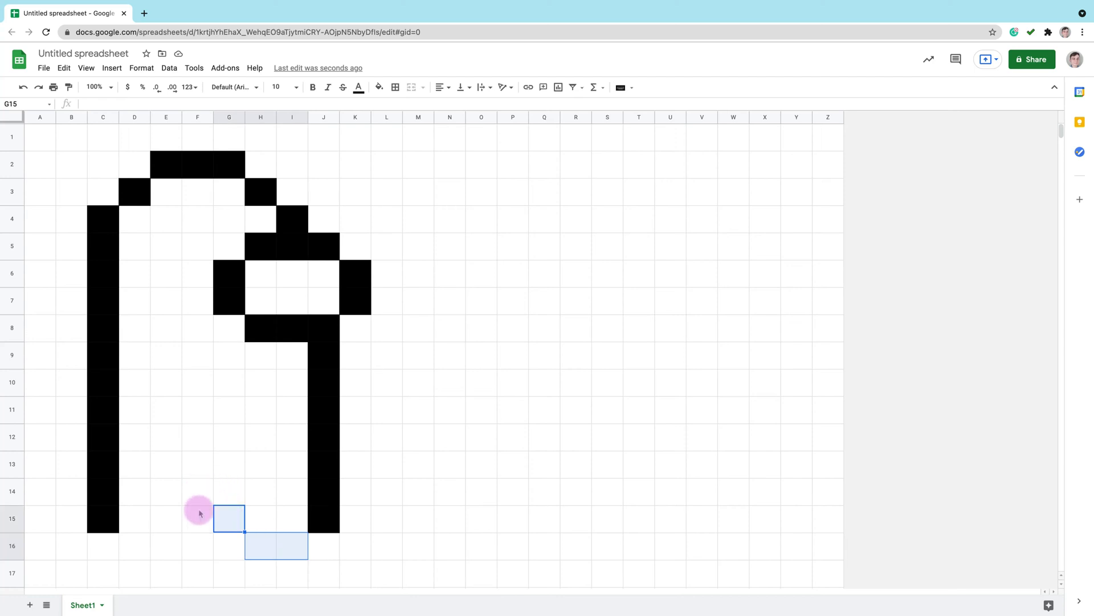
pyautogui.click(229, 490)
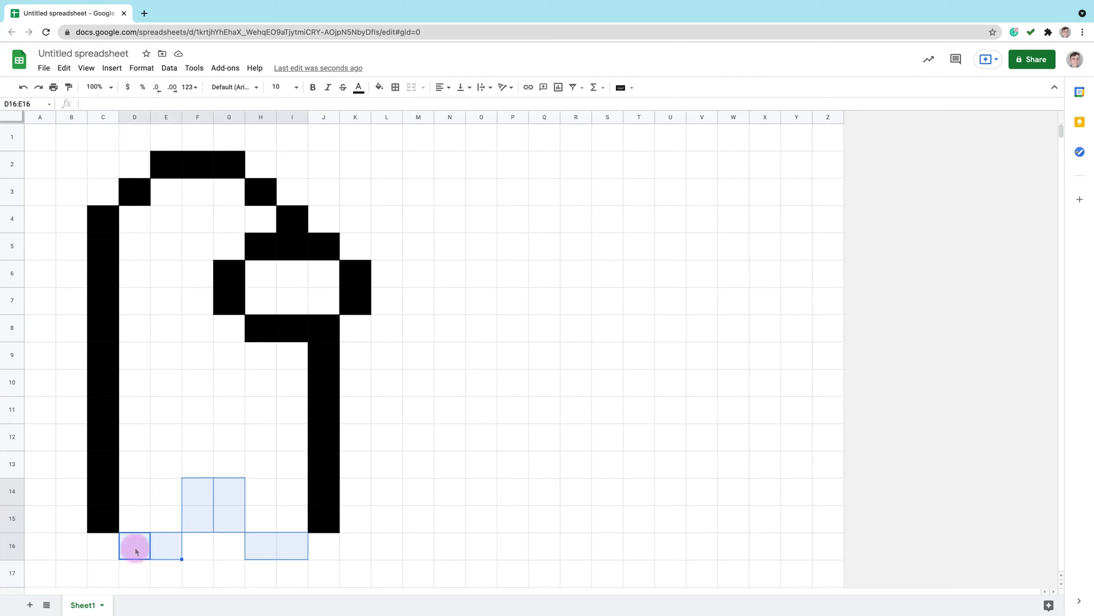
pyautogui.click(379, 87)
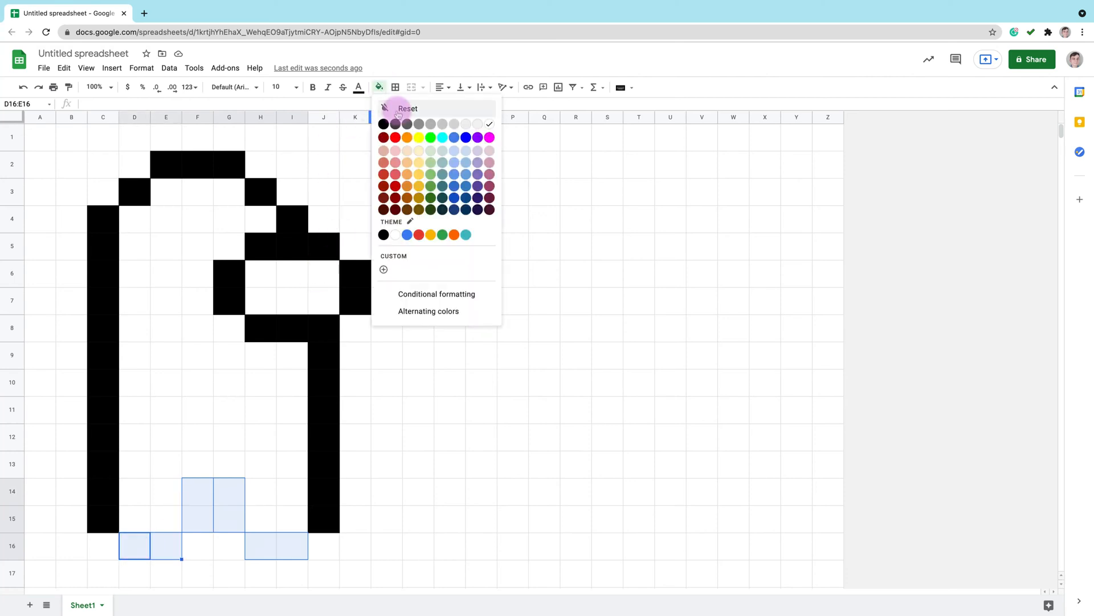
pyautogui.click(383, 124)
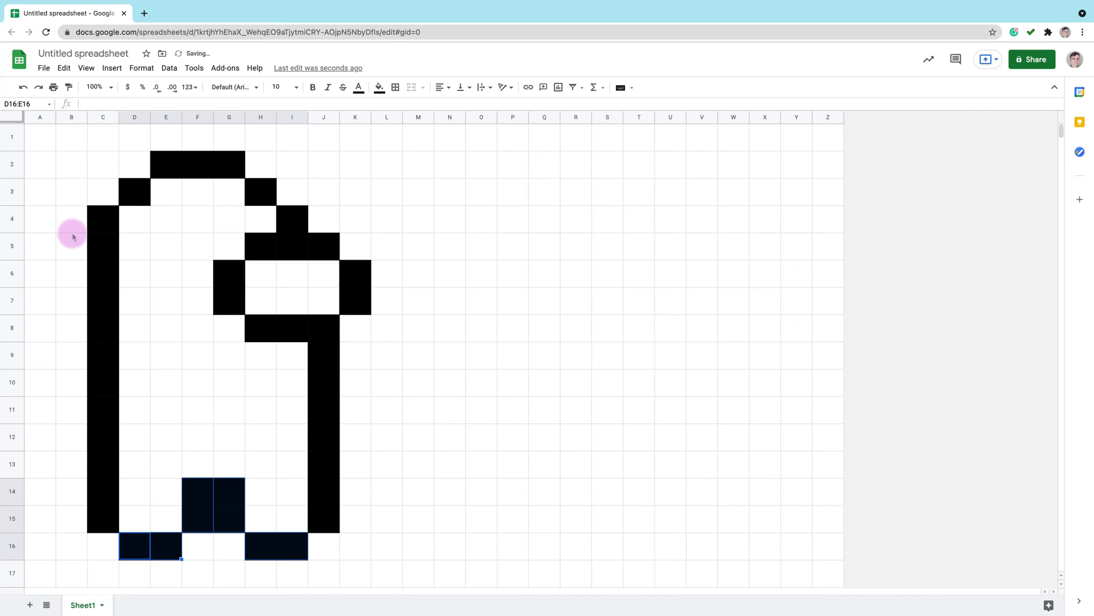
# Fill the backpack outline cells in columns A–B, including B12, black.
pyautogui.click(376, 87)
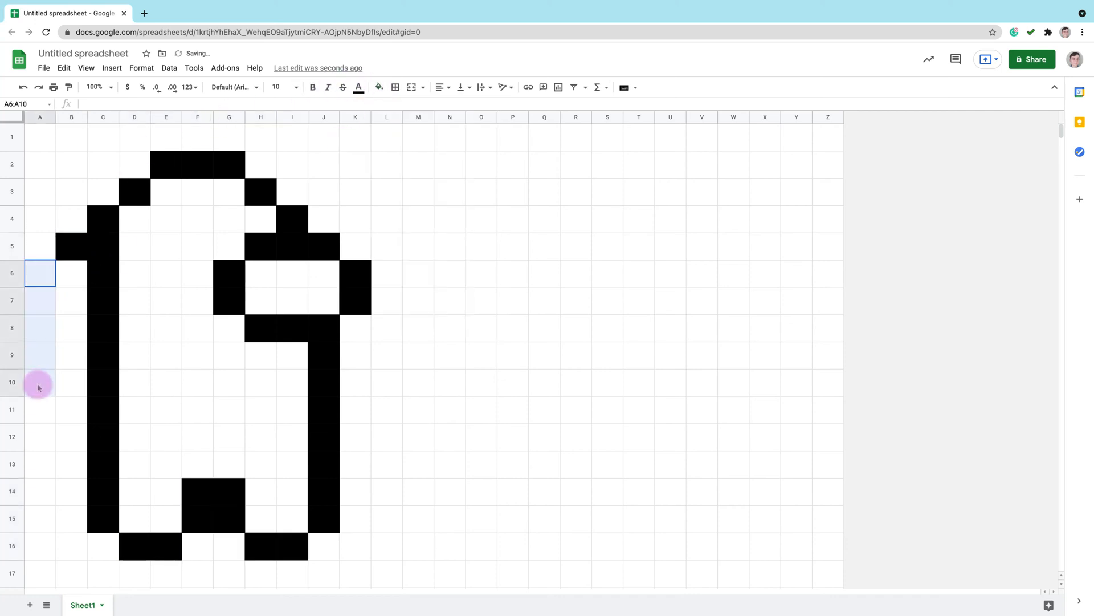
pyautogui.click(379, 88)
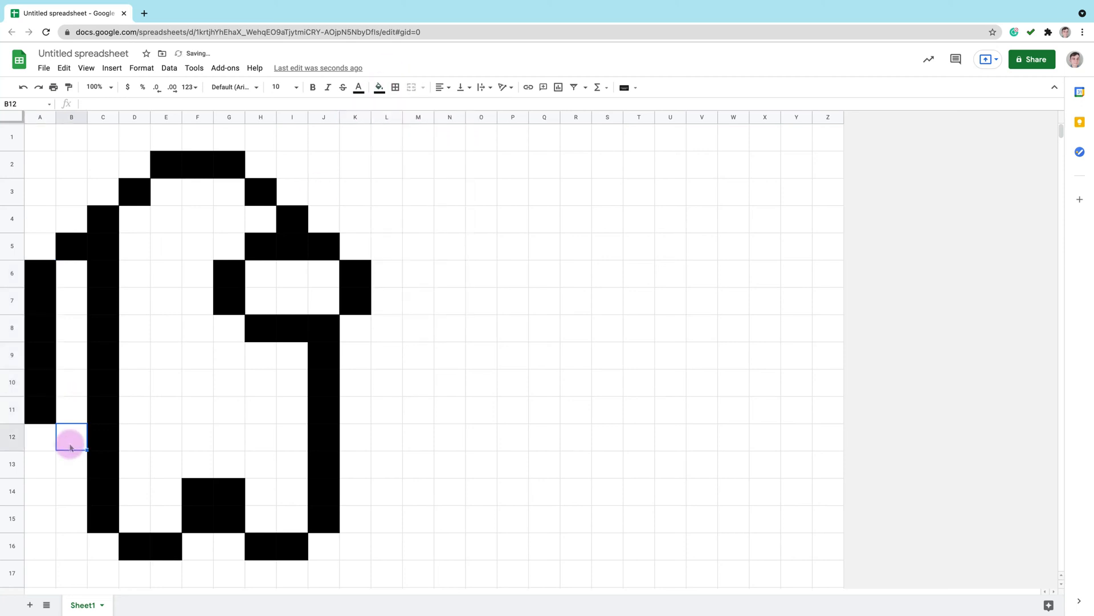
pyautogui.click(378, 86)
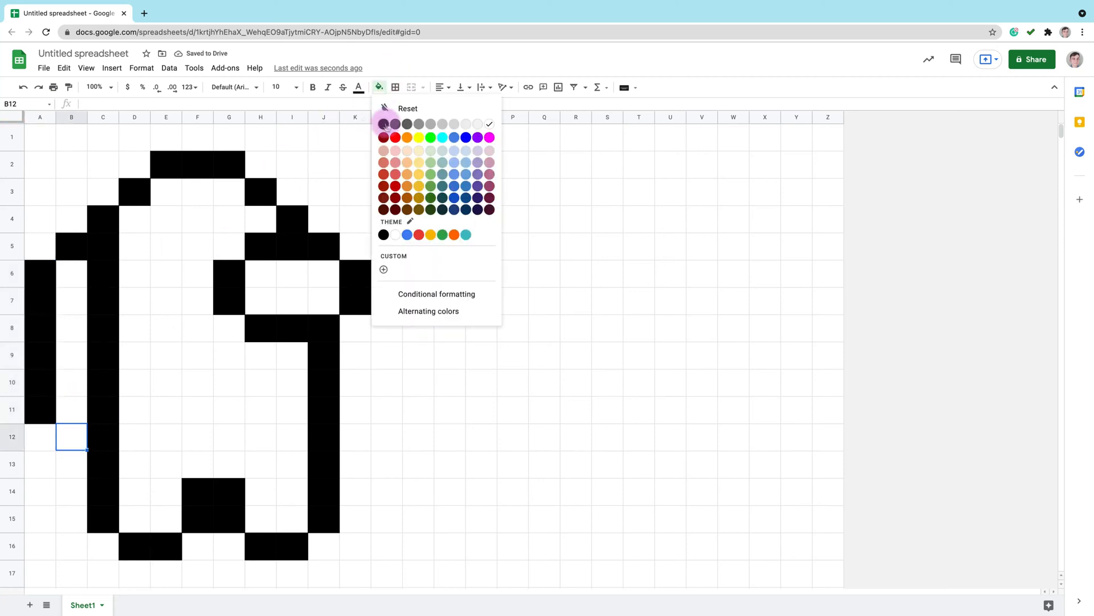
pyautogui.click(383, 124)
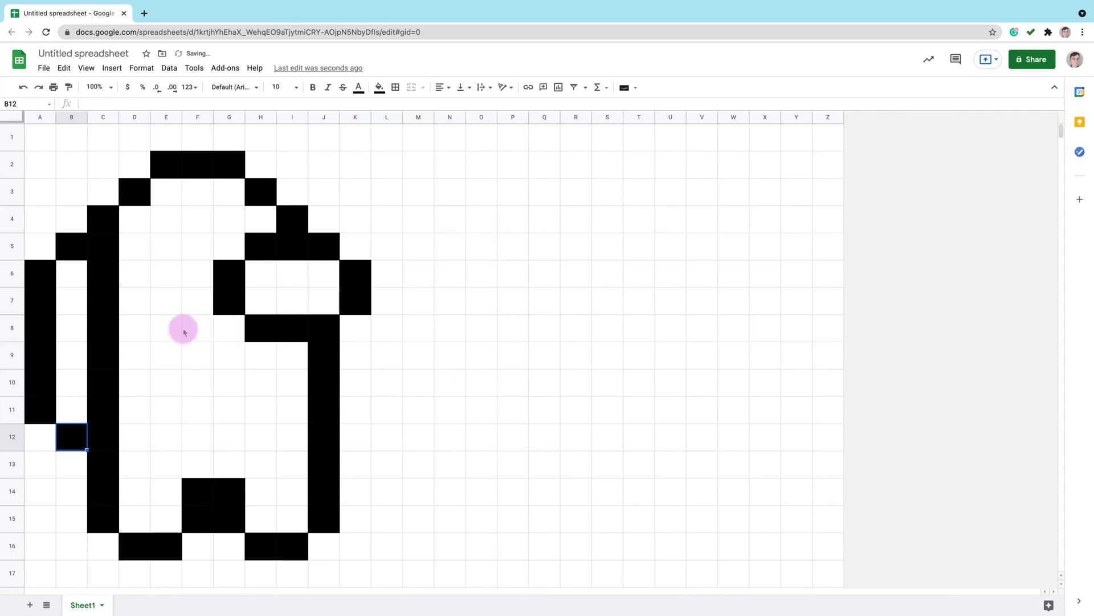
pyautogui.moveTo(135, 219); pyautogui.dragTo(135, 273)
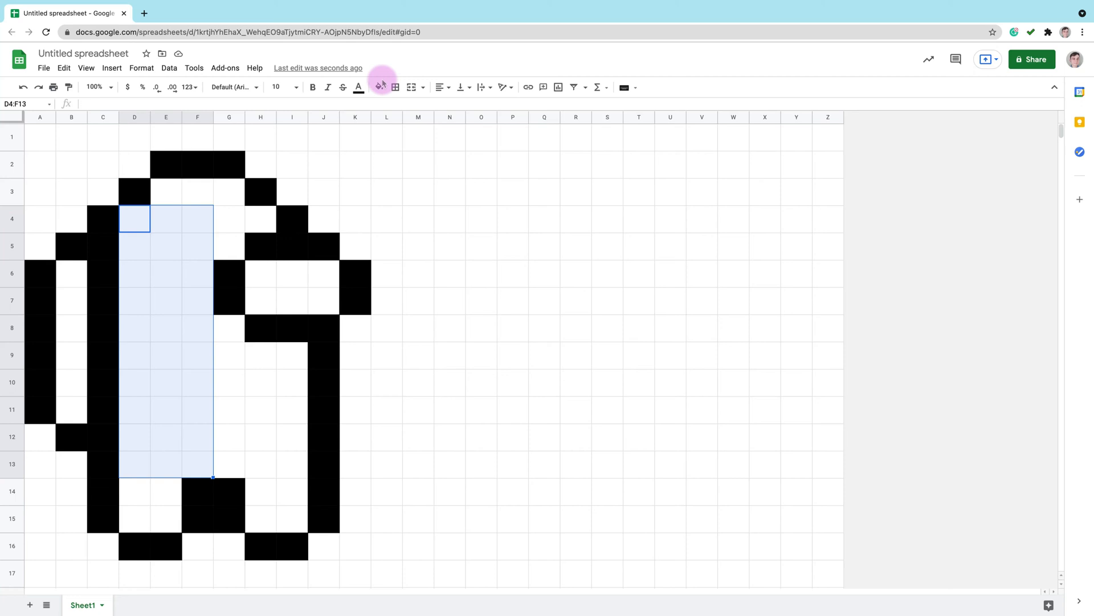
# Fill the body, top of the head and backpack interior cells red.
pyautogui.click(378, 87)
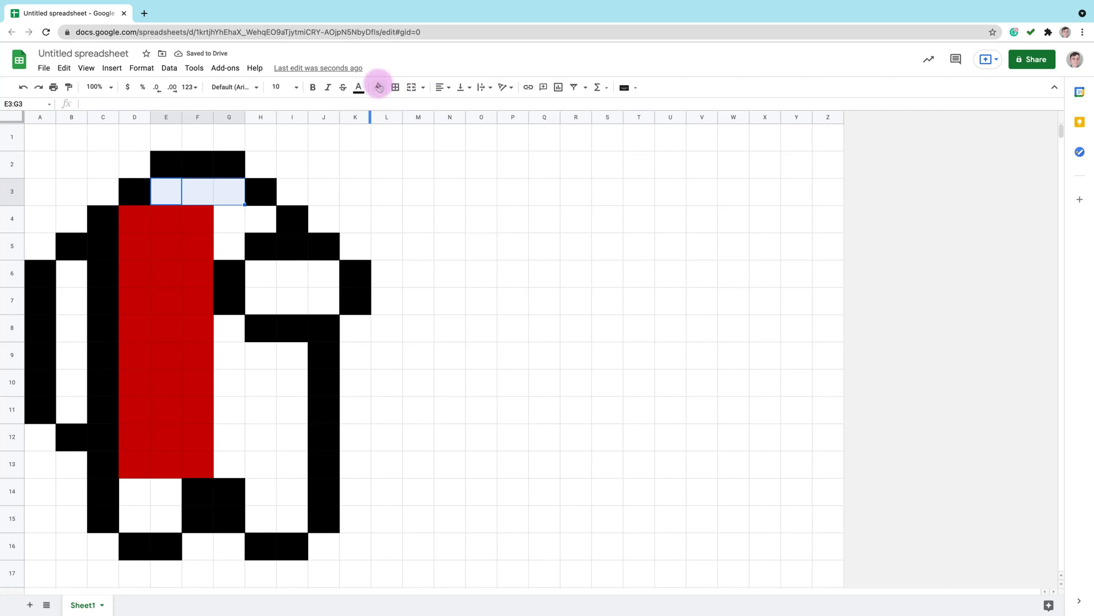
pyautogui.click(379, 86)
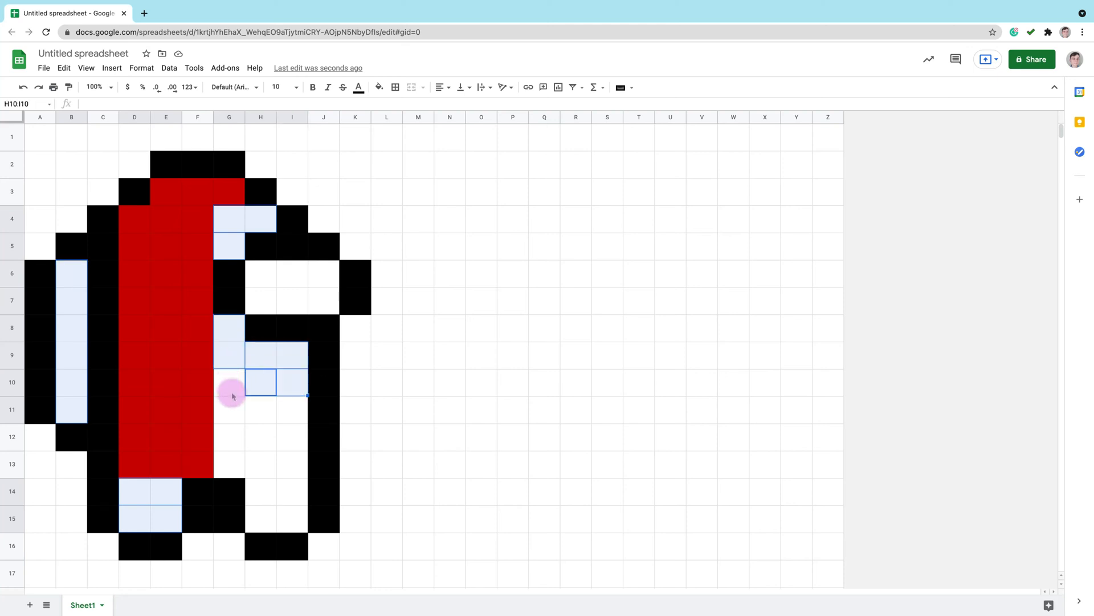
pyautogui.click(292, 436)
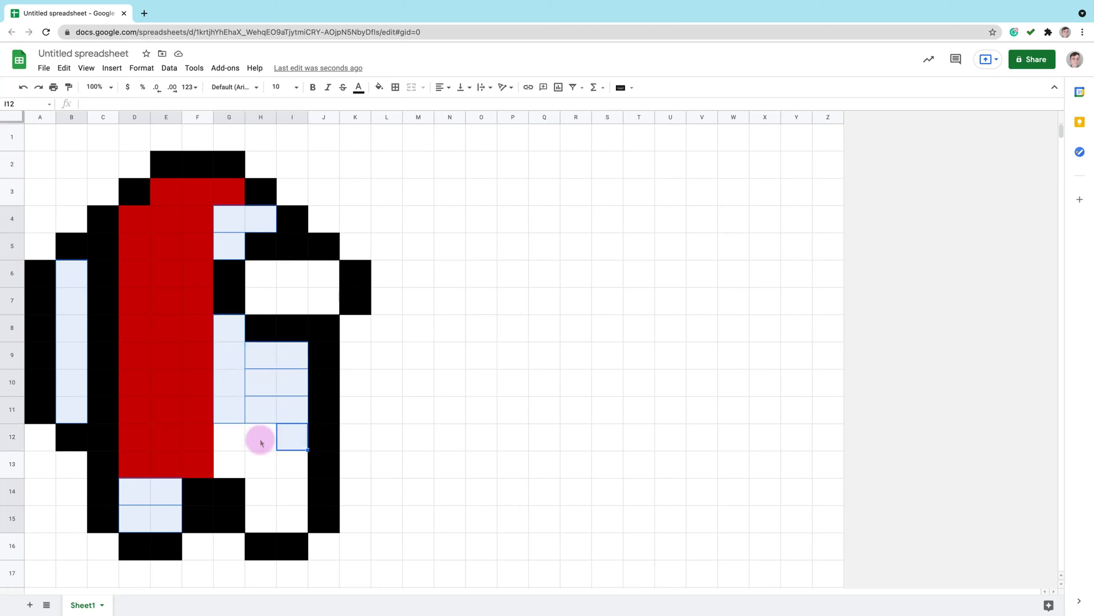
pyautogui.click(291, 463)
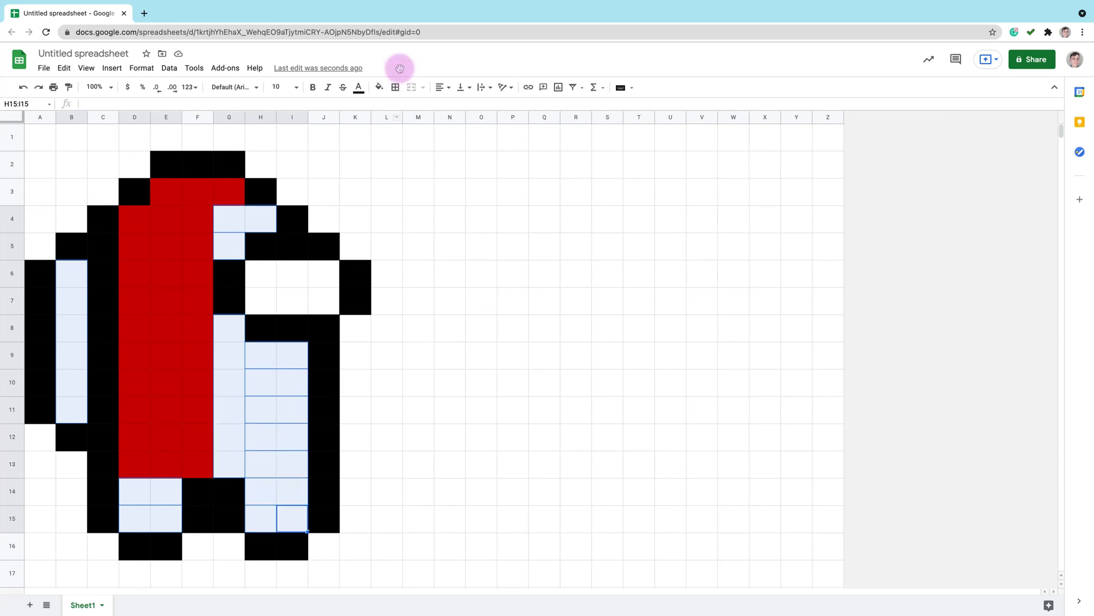
pyautogui.click(379, 88)
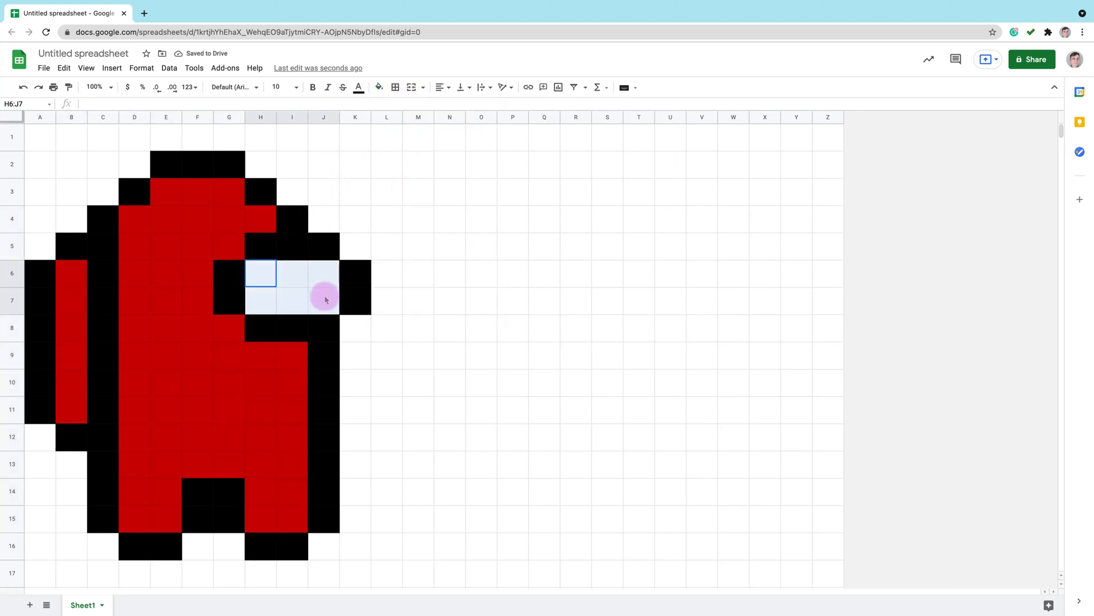
# Fill the visor H6:J7 light grey with white highlight cells at its upper right.
pyautogui.click(430, 87)
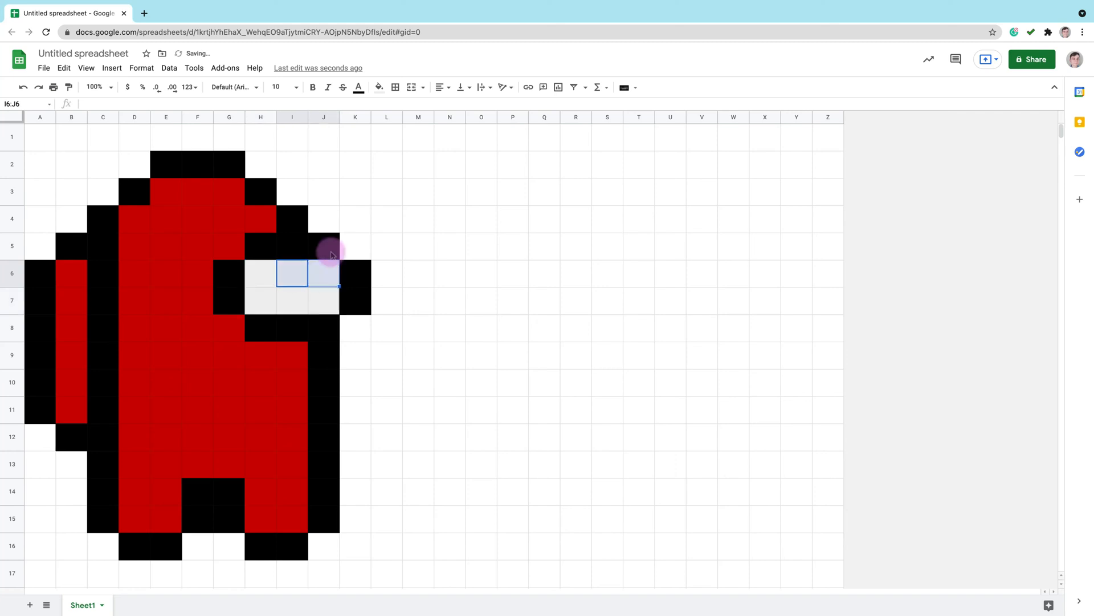
pyautogui.click(379, 88)
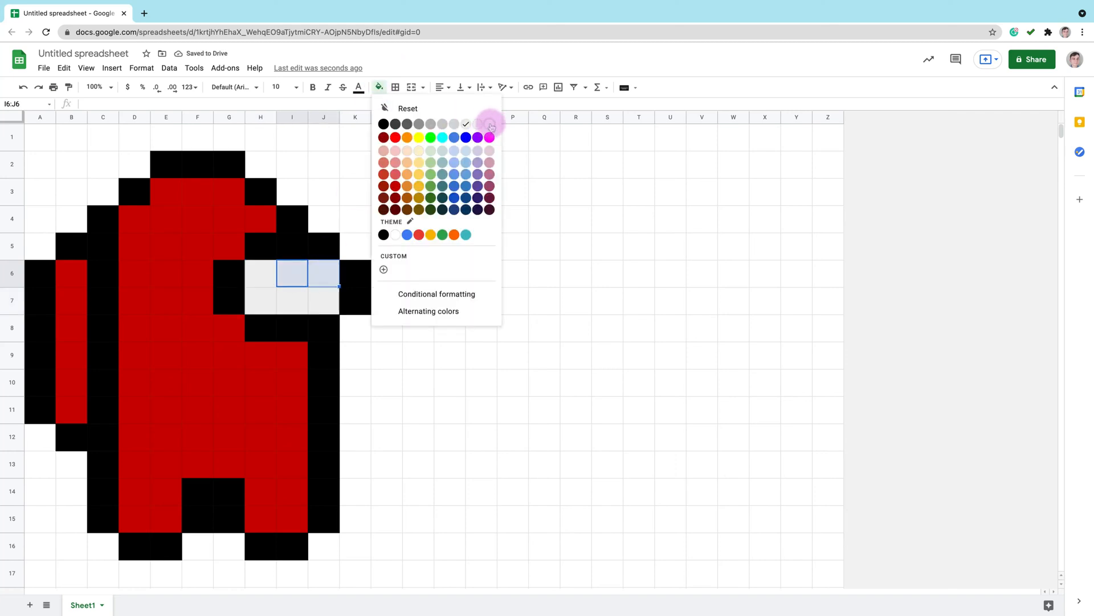
pyautogui.click(489, 126)
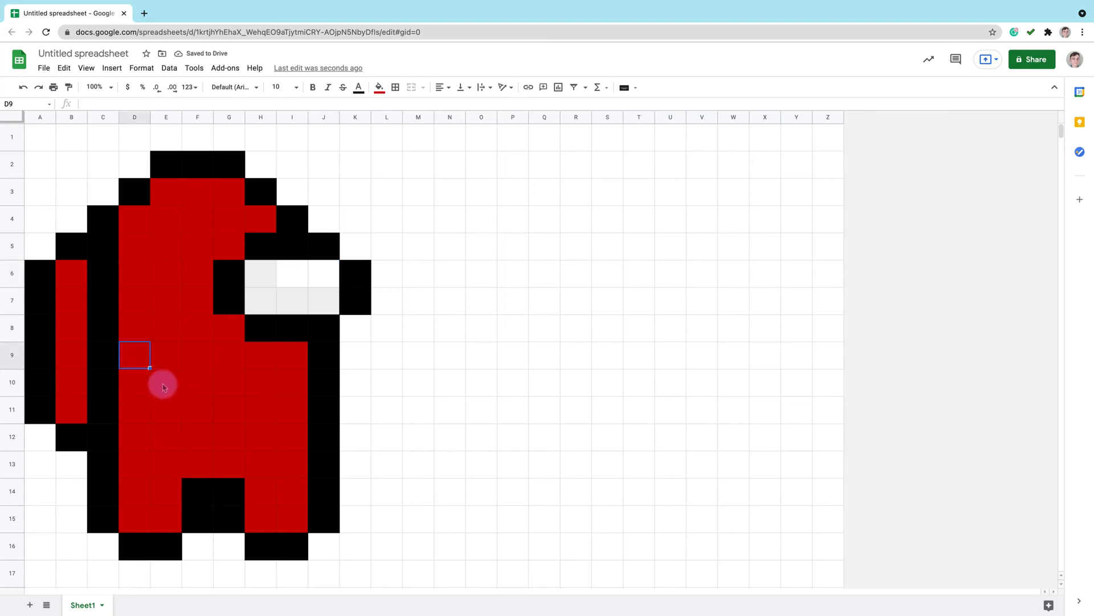
# Fill the lower body, lower backpack and leg cells with a dark red shade.
pyautogui.moveTo(161, 353); pyautogui.dragTo(228, 415)
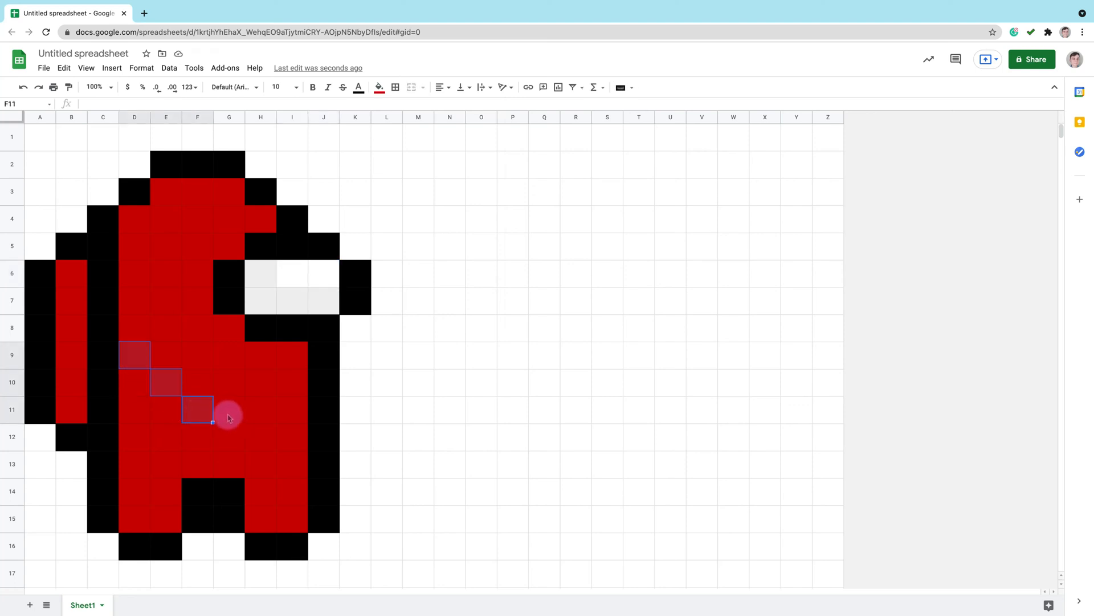
pyautogui.moveTo(227, 418); pyautogui.dragTo(288, 409)
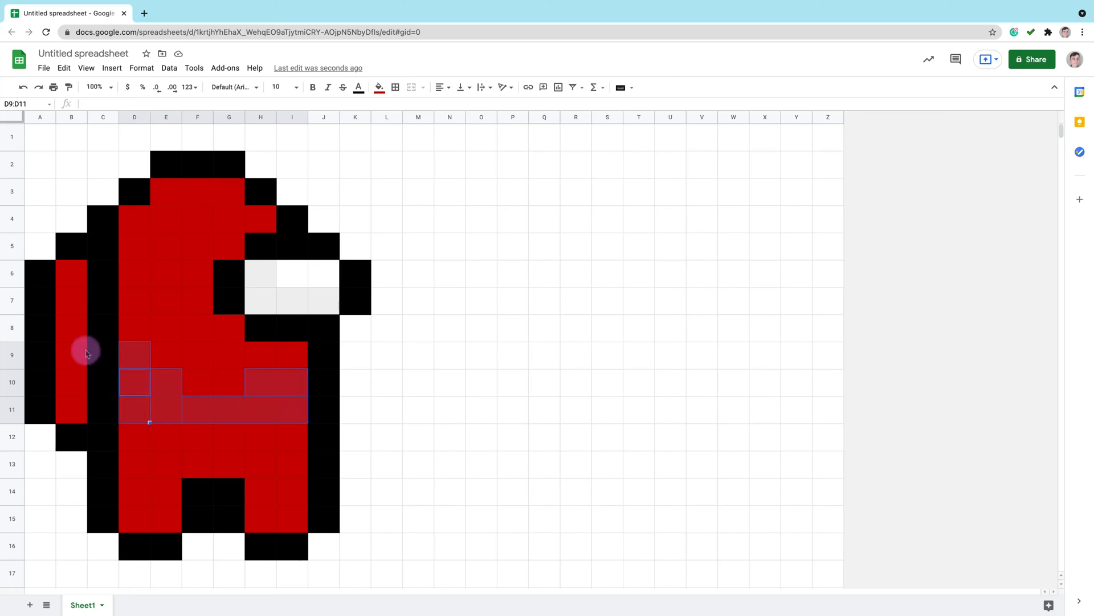
pyautogui.click(70, 327)
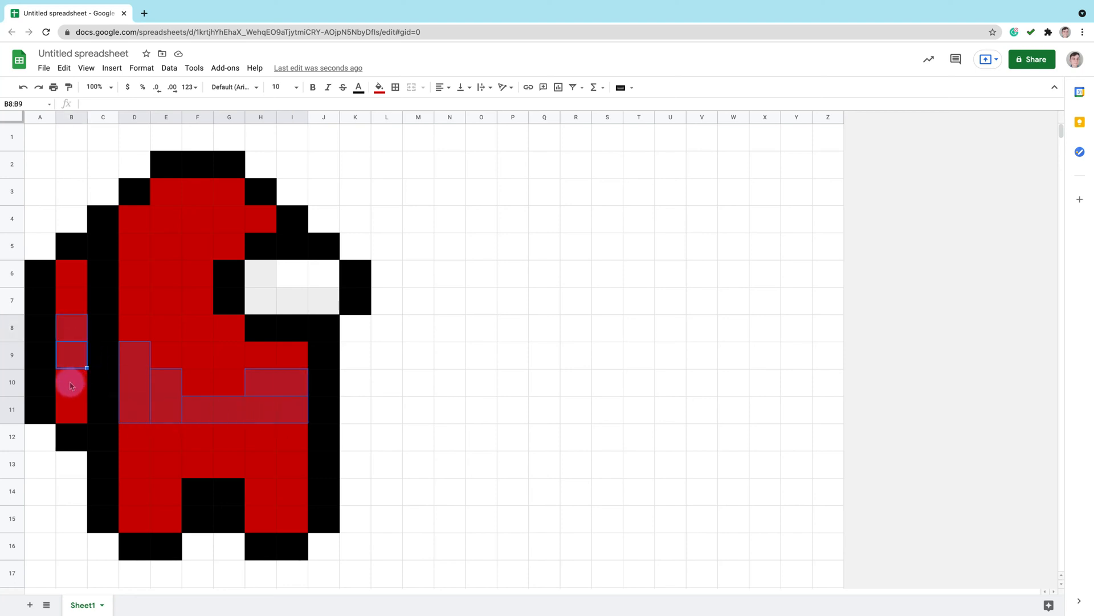
pyautogui.click(379, 87)
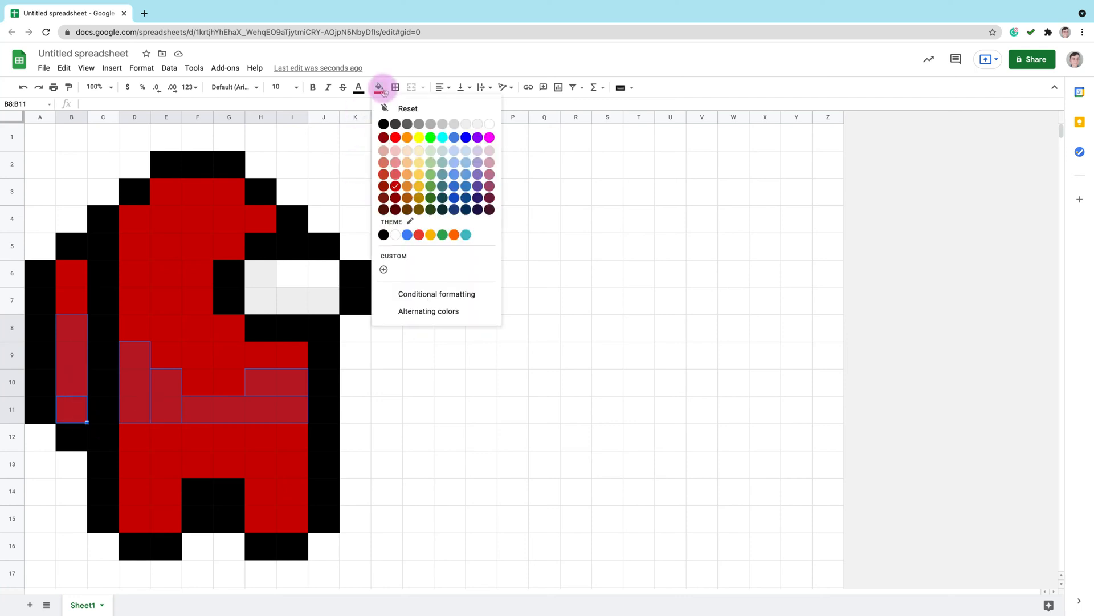
pyautogui.click(393, 186)
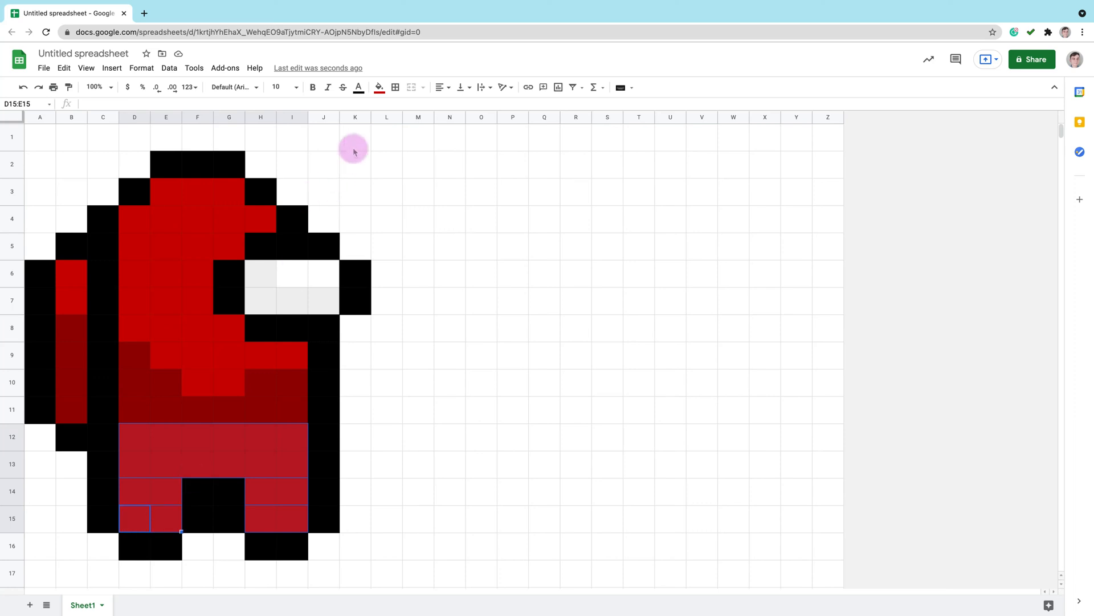
pyautogui.click(379, 88)
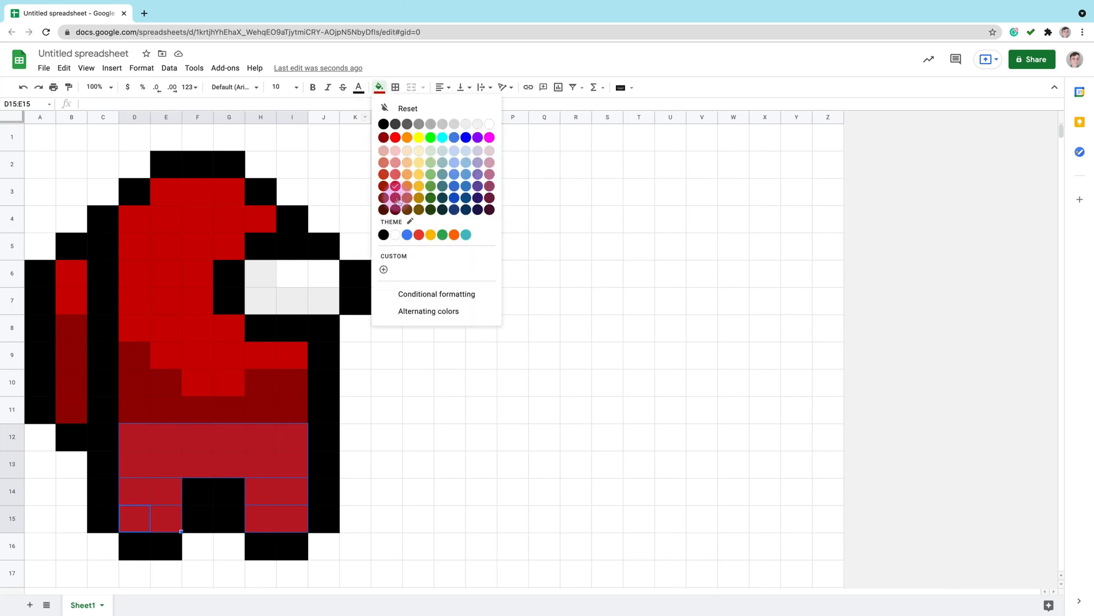
pyautogui.click(394, 198)
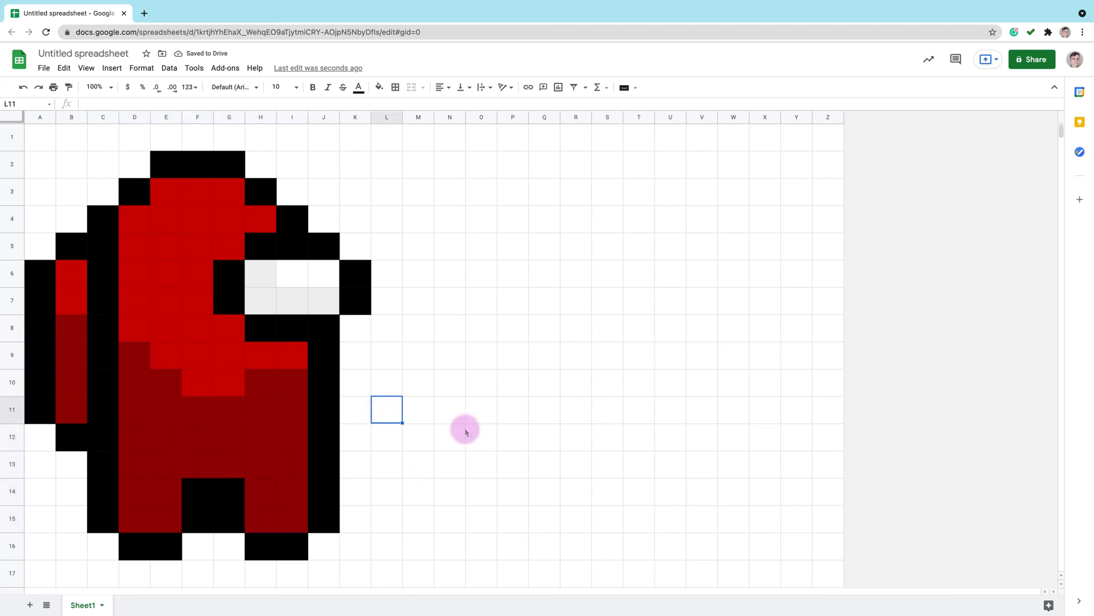
pyautogui.moveTo(365, 386)
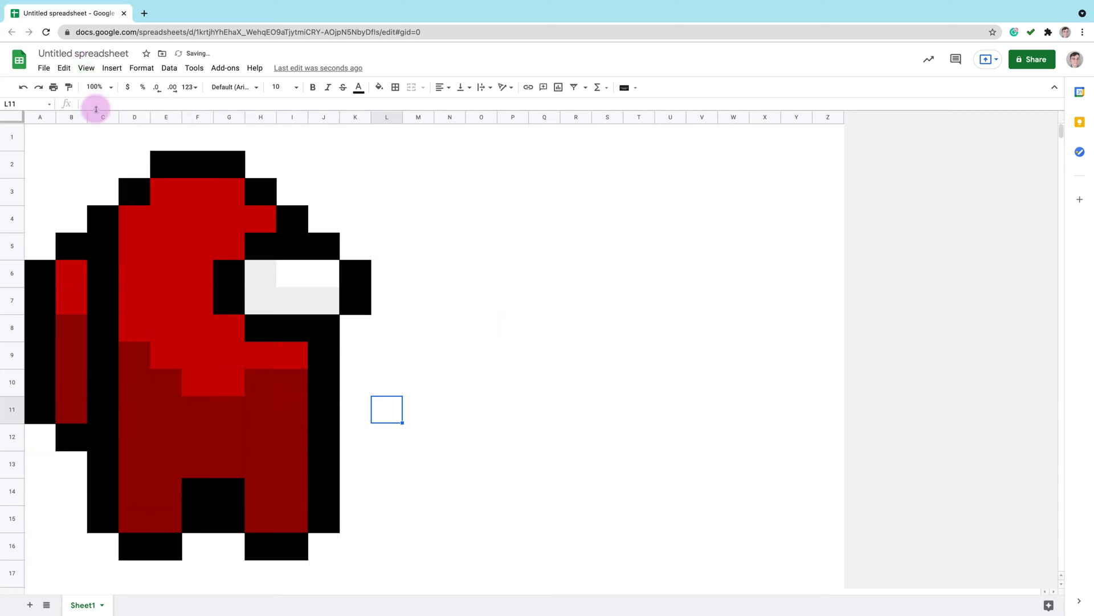
# Turn off gridlines via View > Show so the crewmate sits on a plain white sheet.
pyautogui.click(449, 218)
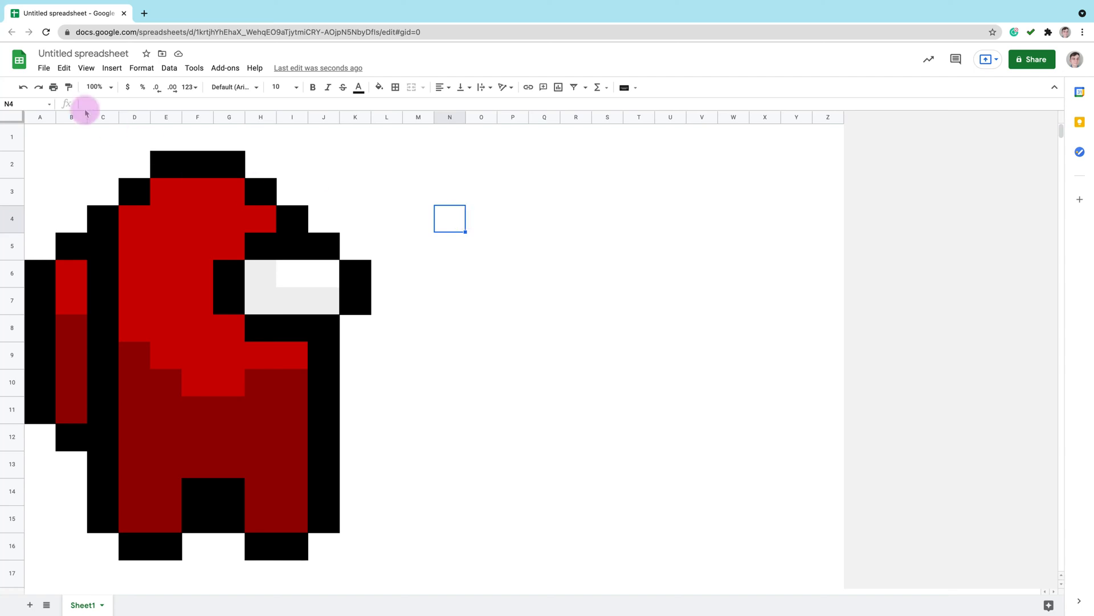
pyautogui.click(43, 68)
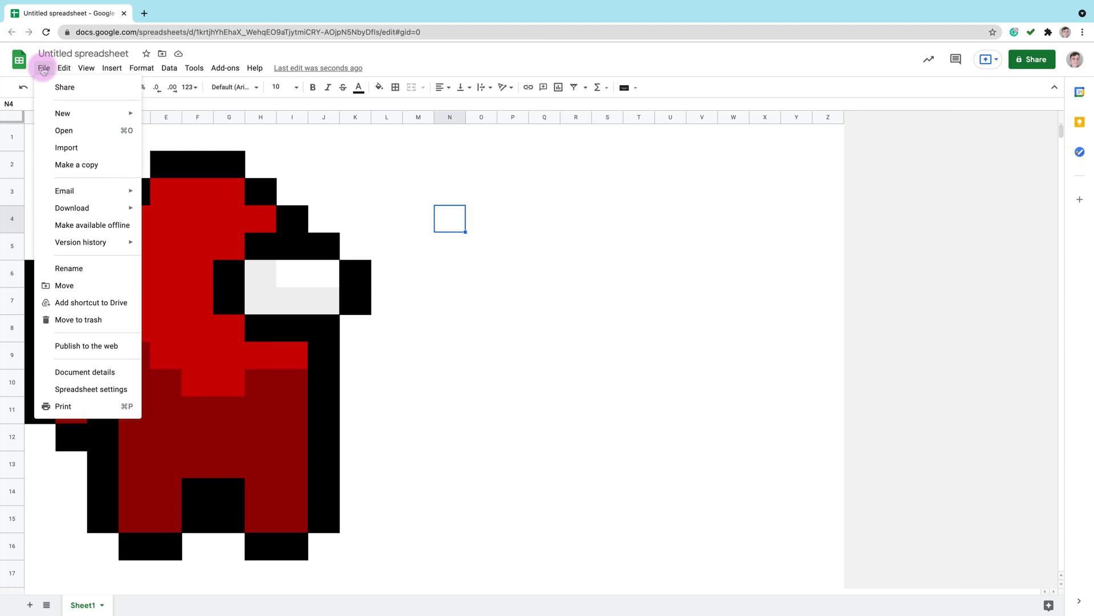
pyautogui.moveTo(97, 268)
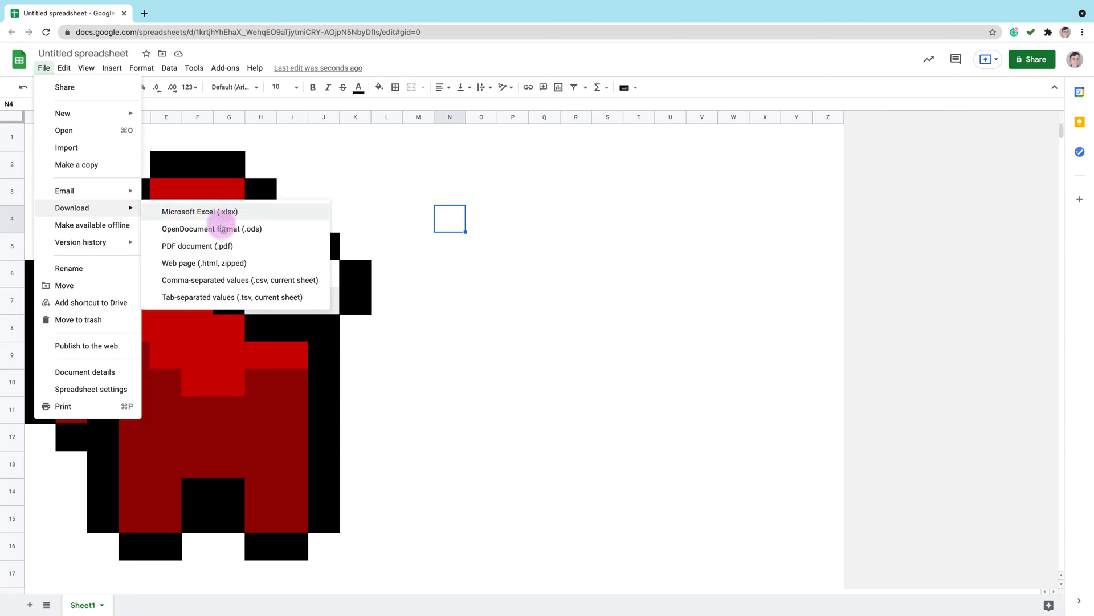
pyautogui.moveTo(197, 246)
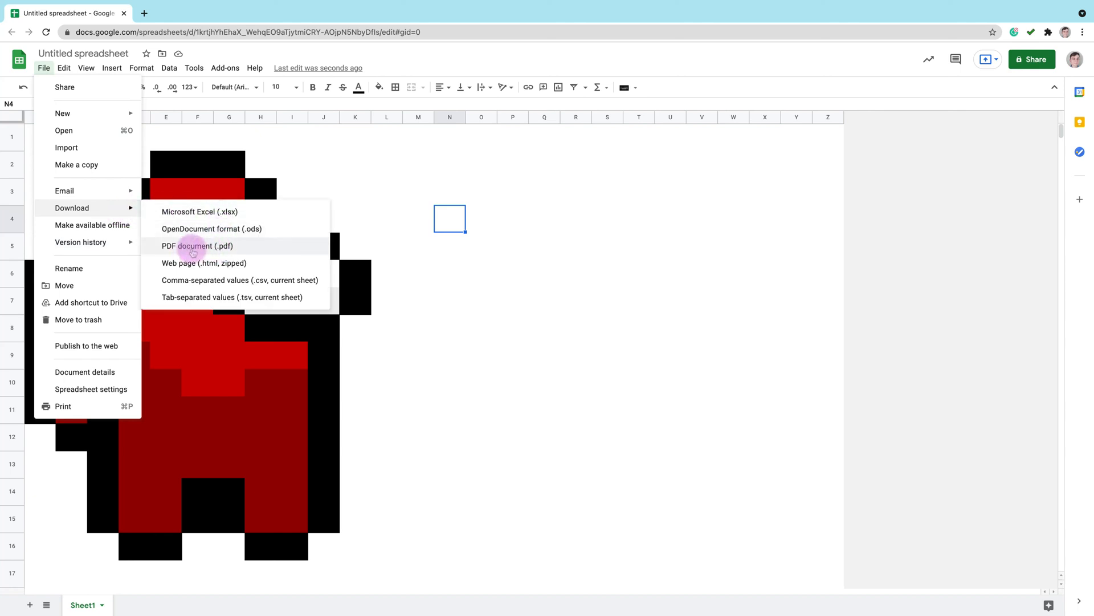
# Start a PDF download of the current sheet, keeping Current sheet as the export range.
pyautogui.click(197, 247)
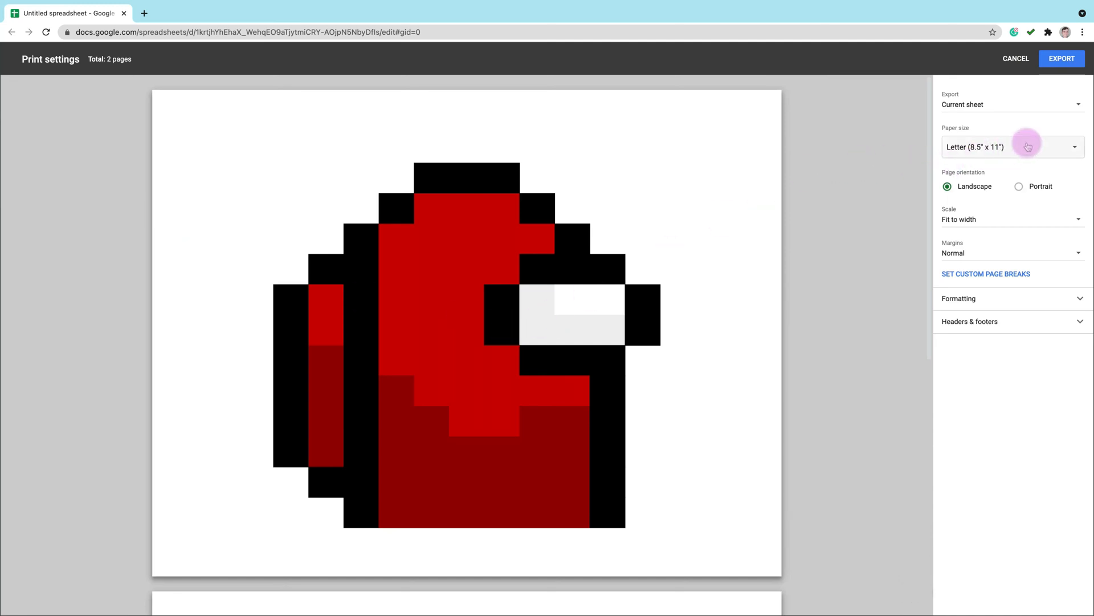
pyautogui.click(1011, 219)
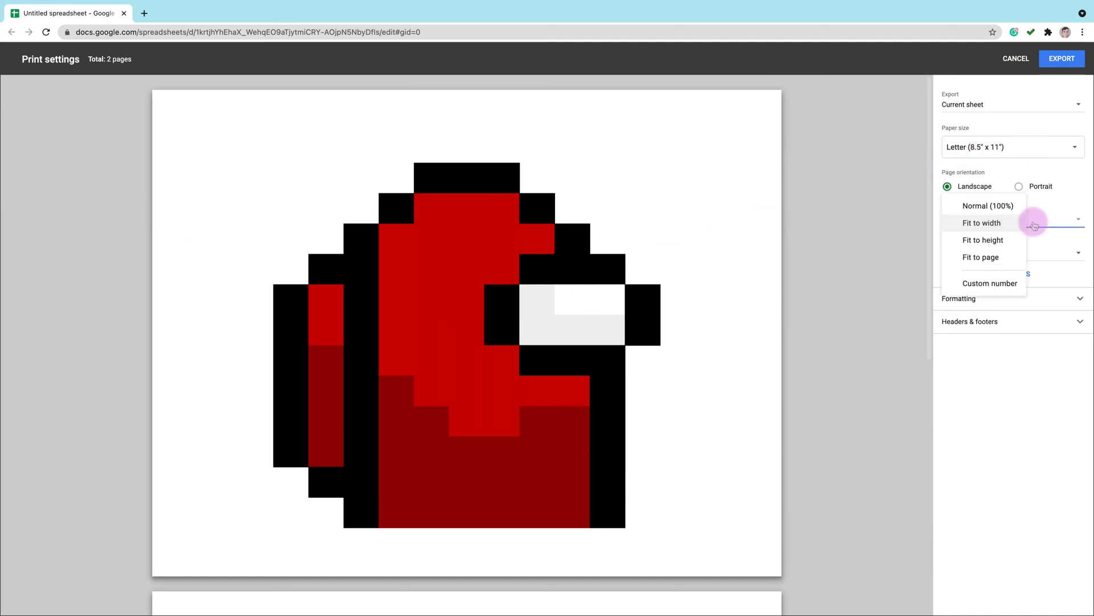
pyautogui.click(980, 222)
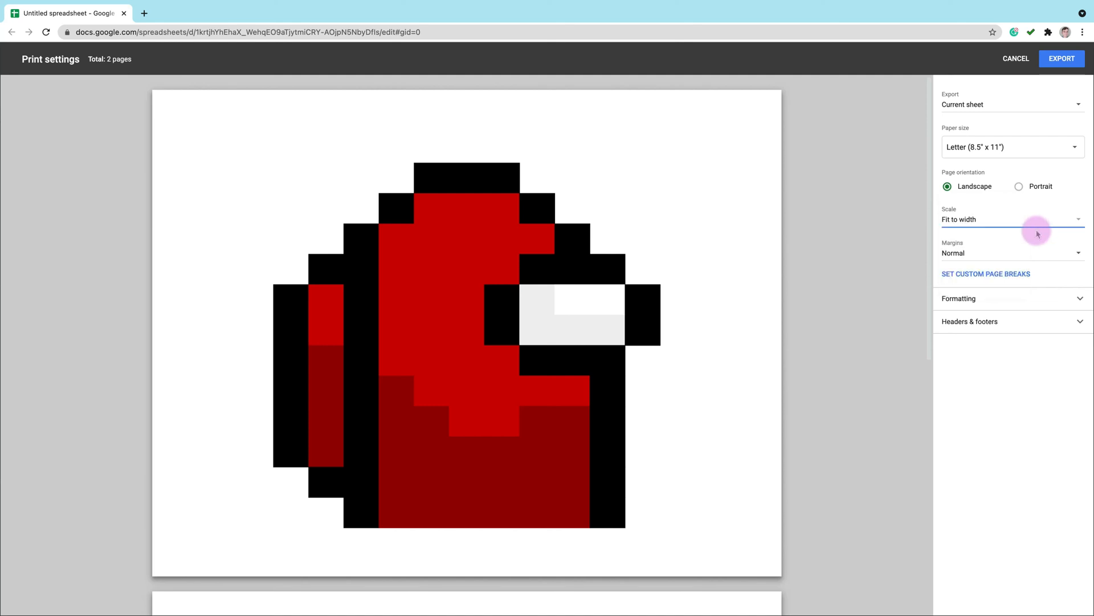
pyautogui.moveTo(1042, 298)
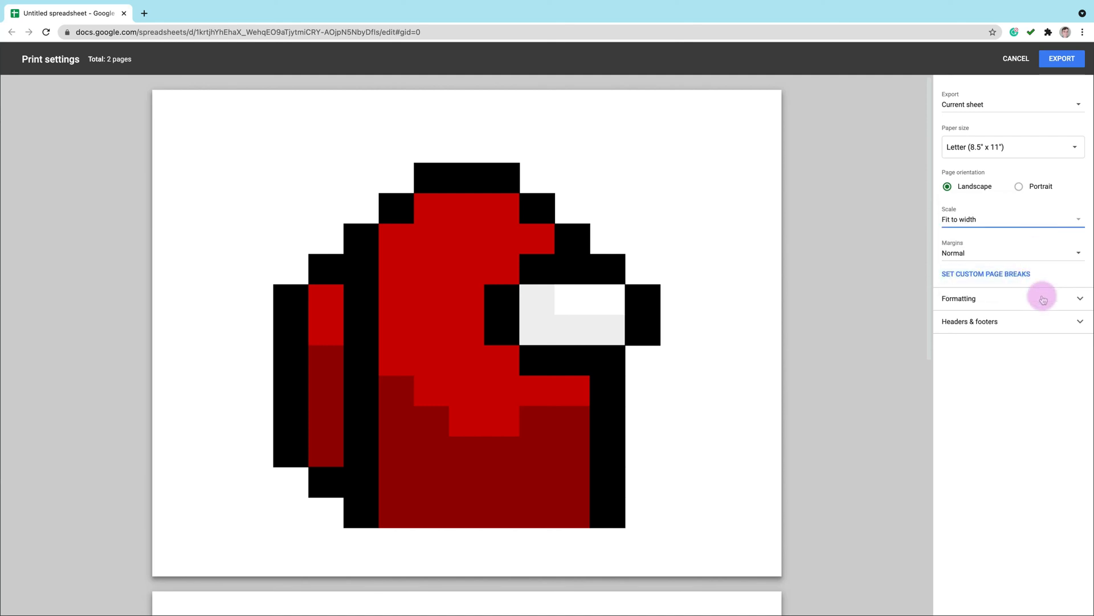
pyautogui.moveTo(1027, 108)
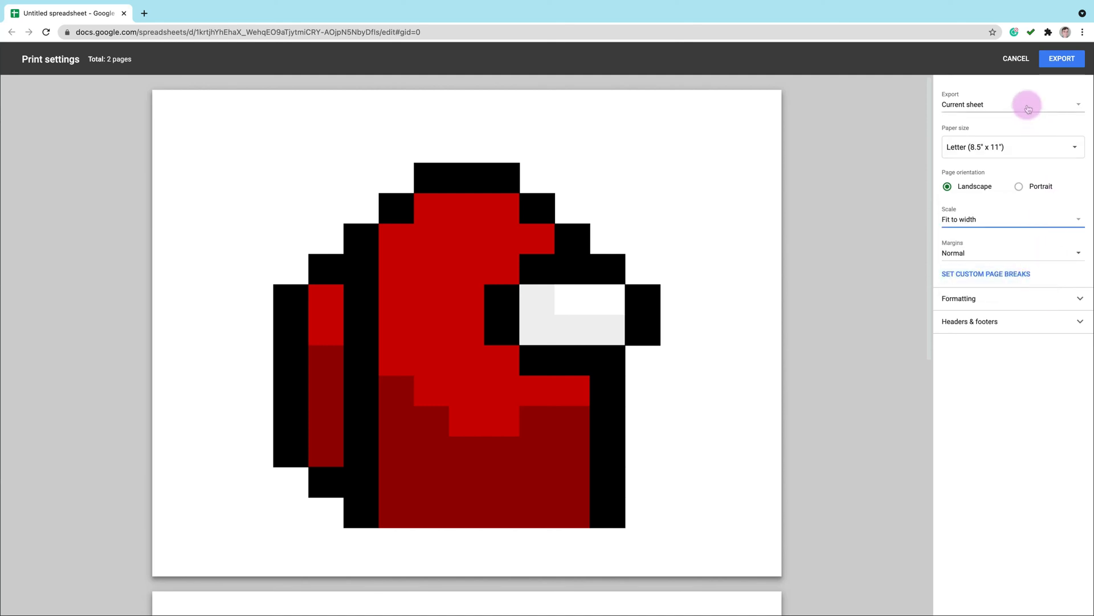
pyautogui.click(1012, 104)
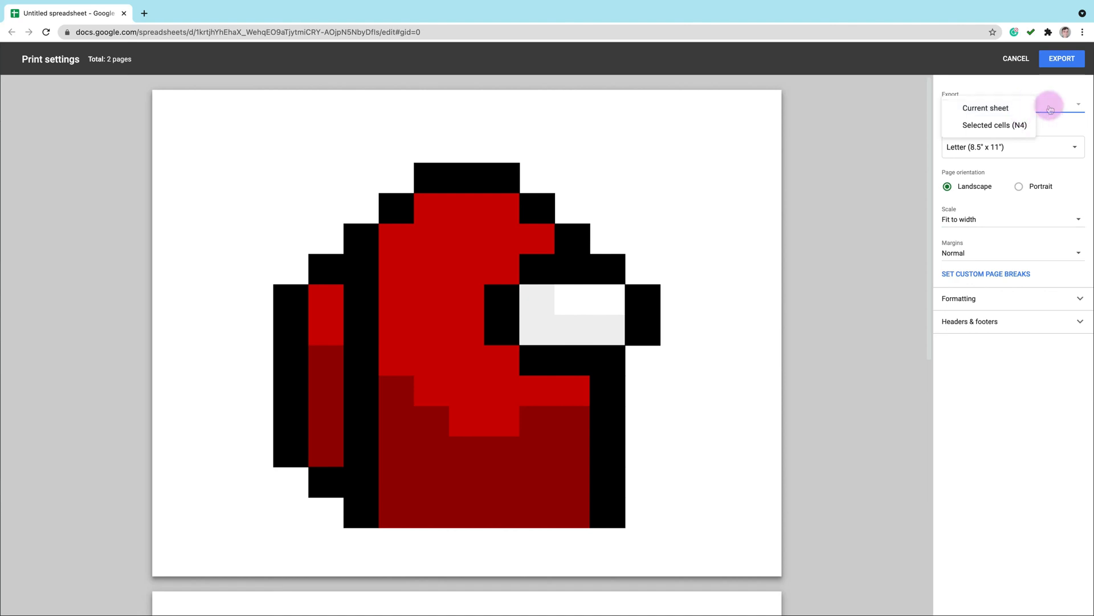
pyautogui.click(985, 107)
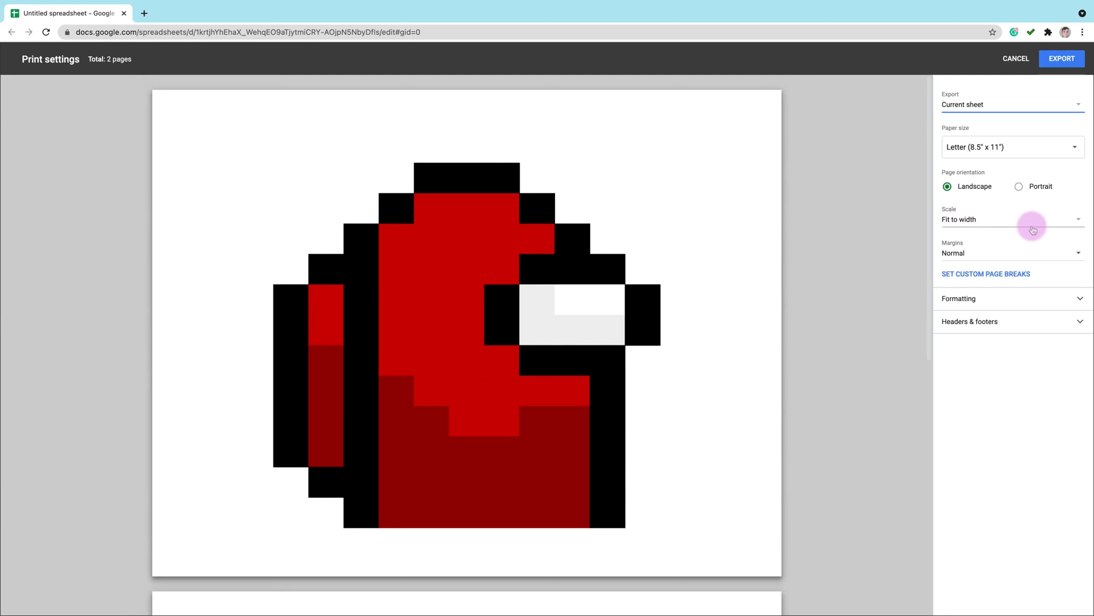
# Set the scale to Fit to height and export the one-page PDF.
pyautogui.click(1012, 218)
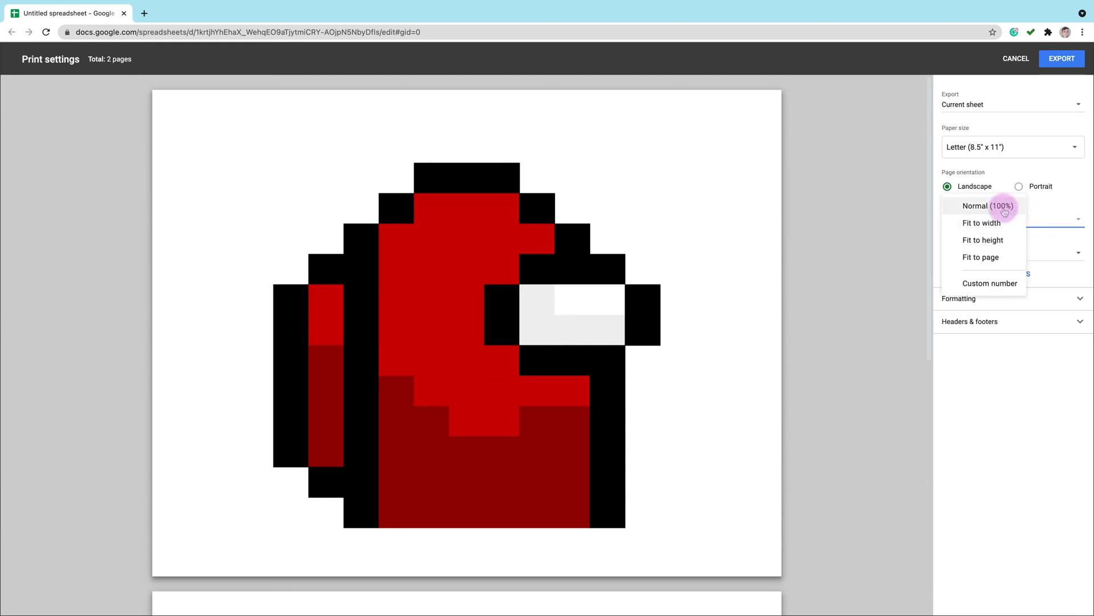
pyautogui.click(983, 240)
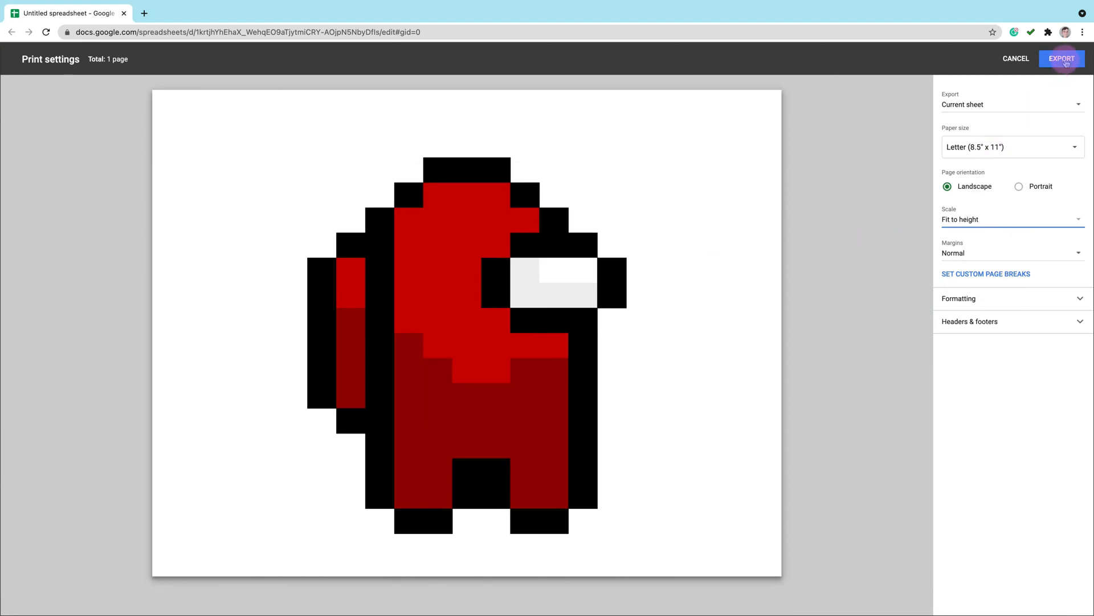
pyautogui.click(1061, 59)
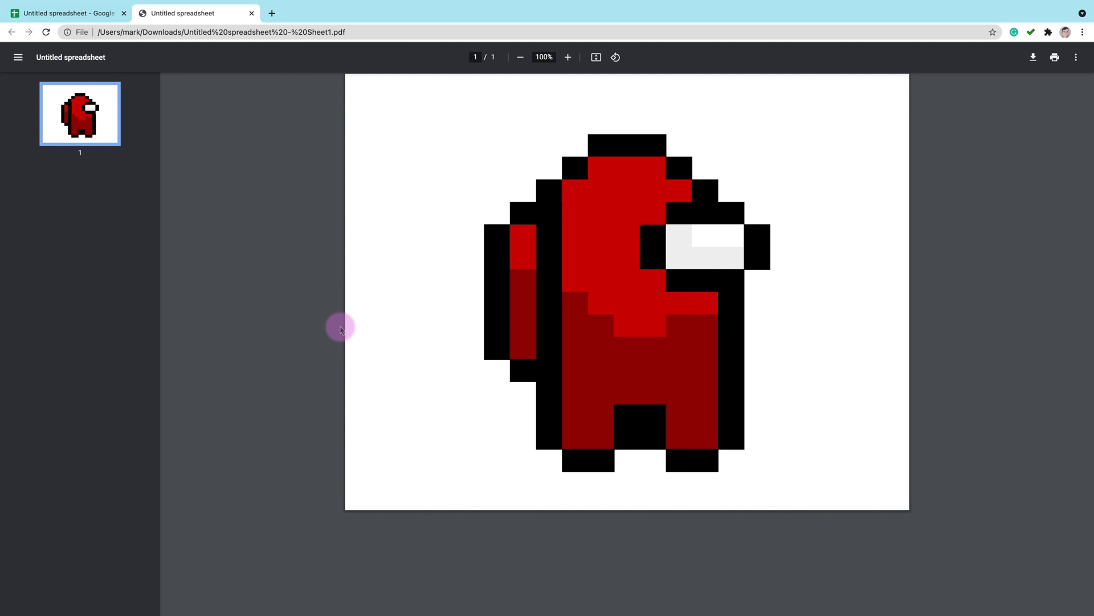
pyautogui.moveTo(300, 343)
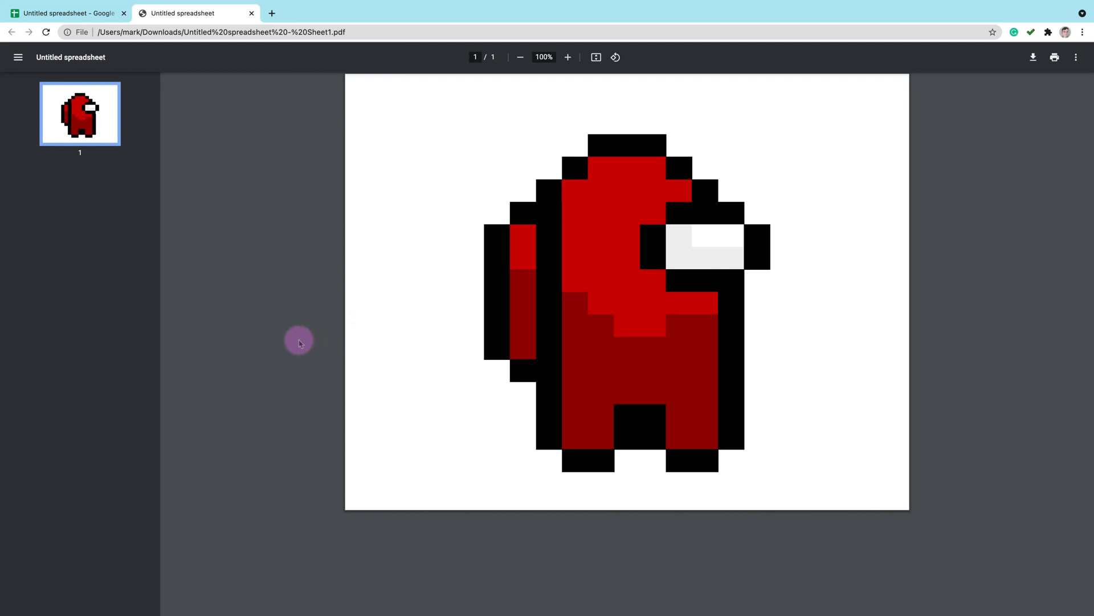
pyautogui.moveTo(181, 105)
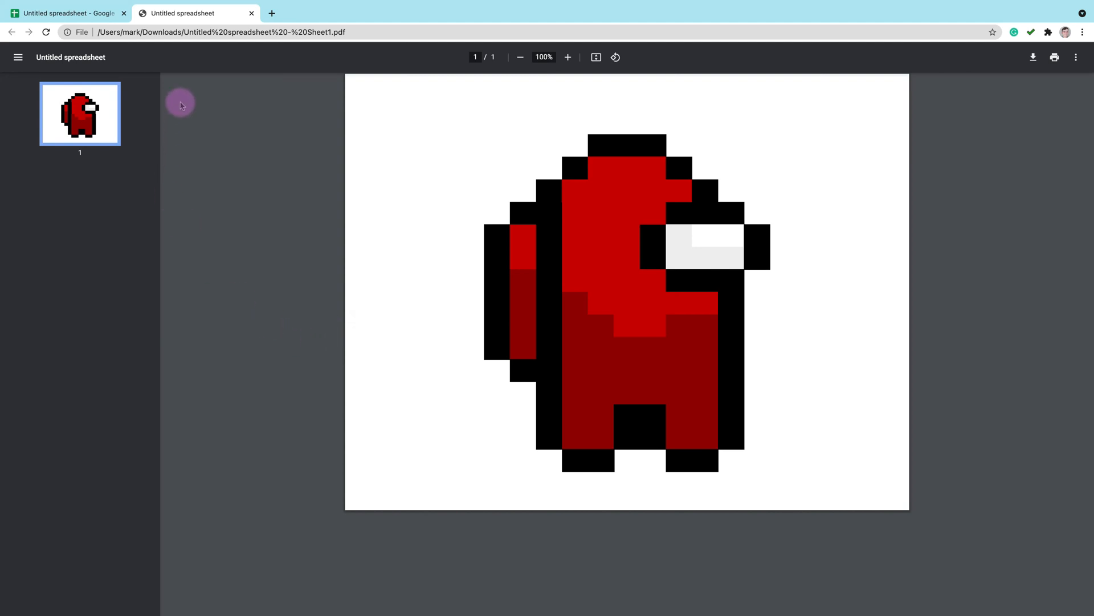